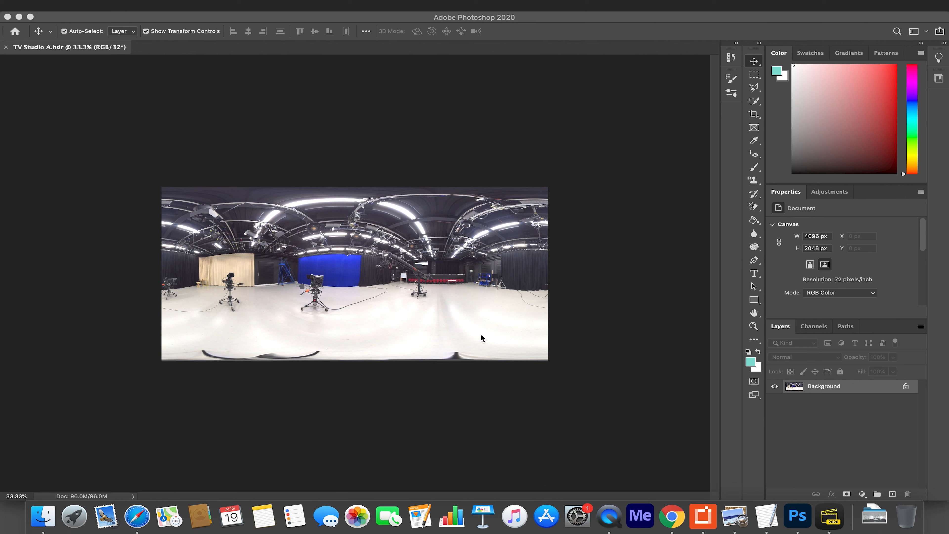
{"action": "mouse_move", "coordinate": [296, 219]}
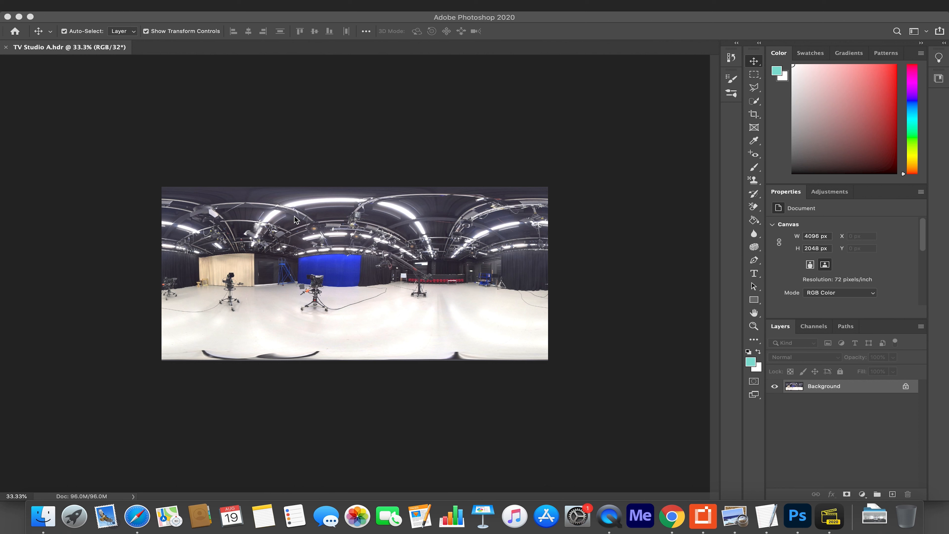
{"action": "mouse_move", "coordinate": [263, 259]}
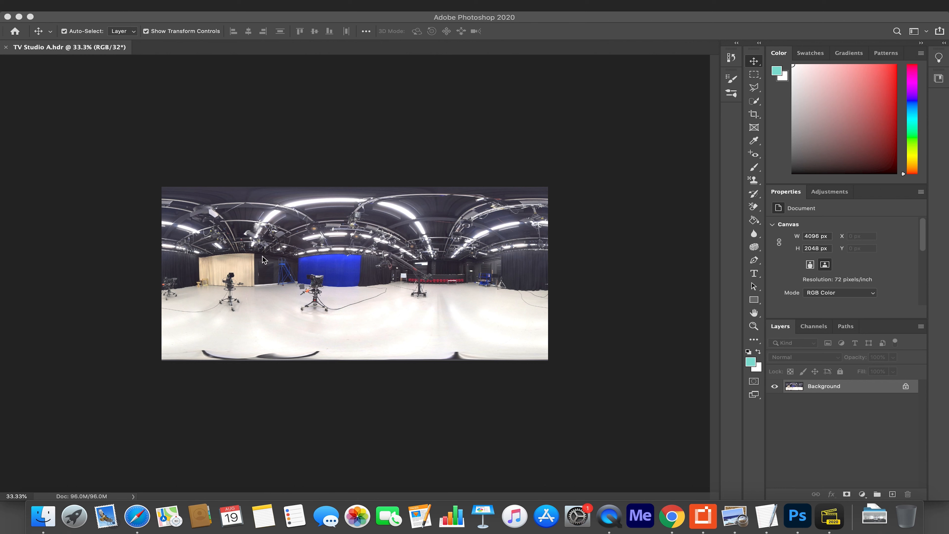
{"action": "mouse_move", "coordinate": [241, 303]}
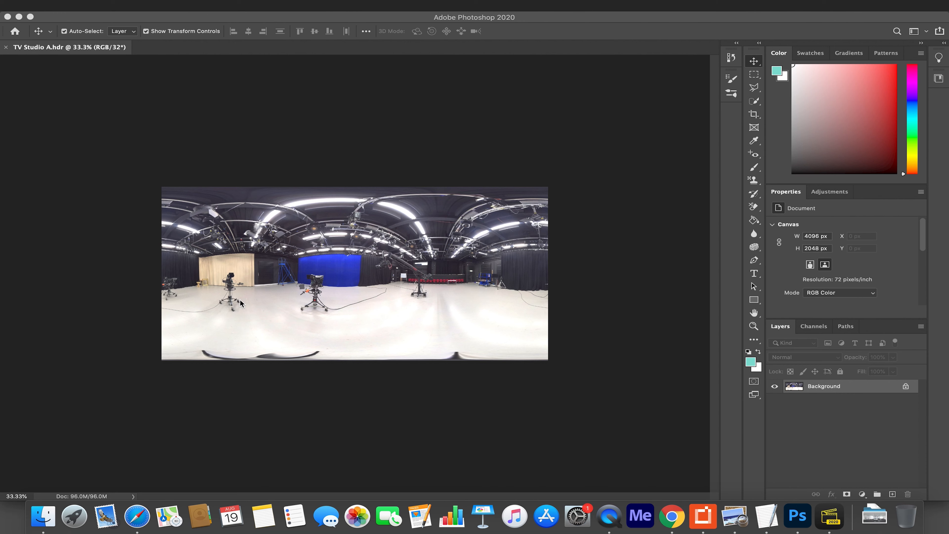
{"action": "mouse_move", "coordinate": [362, 254]}
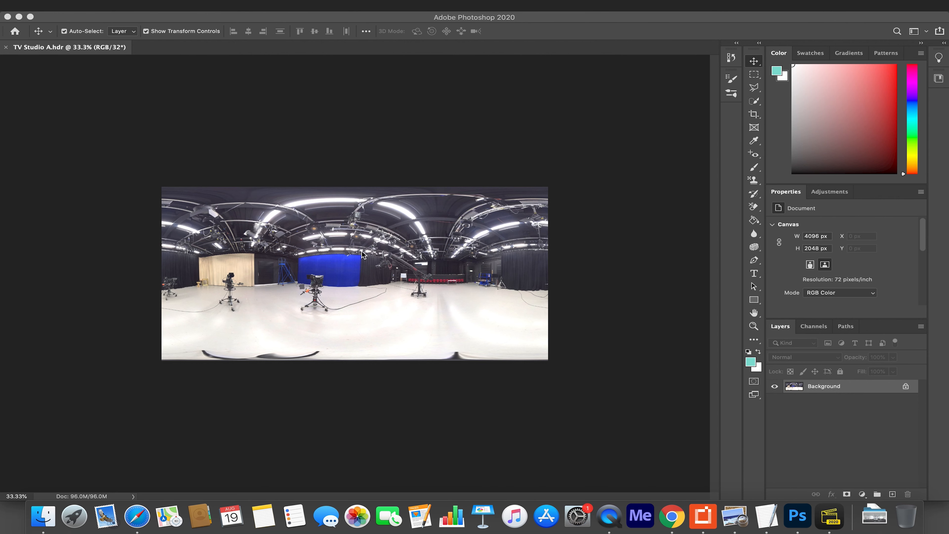
Bring up Finder's Recents and select the three IMG_20200817 JPG exposures
{"action": "left_click", "coordinate": [42, 516]}
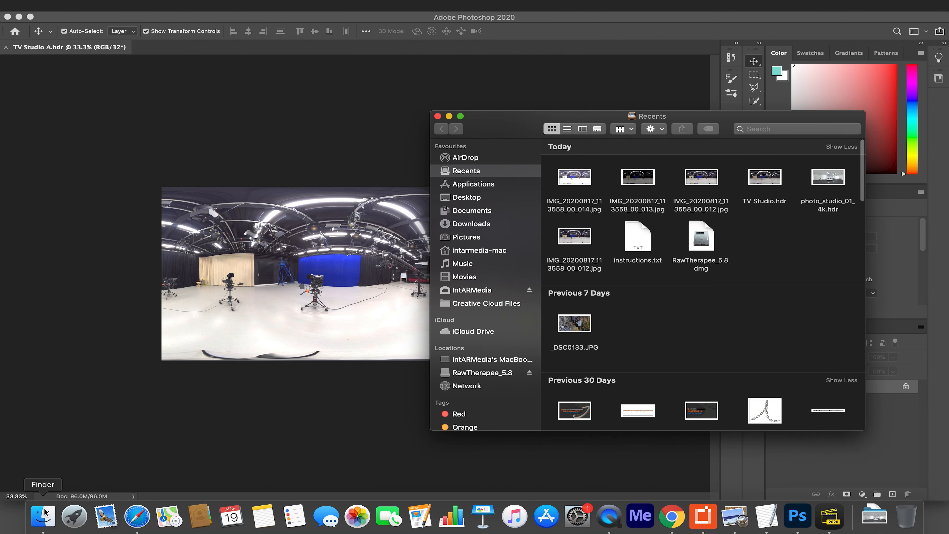
{"action": "mouse_move", "coordinate": [730, 186]}
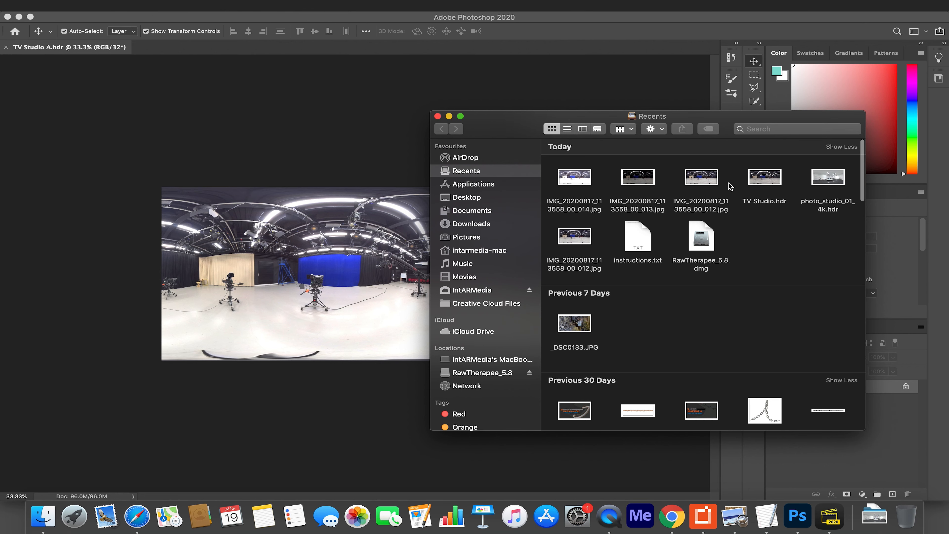
{"action": "right_click", "coordinate": [574, 176]}
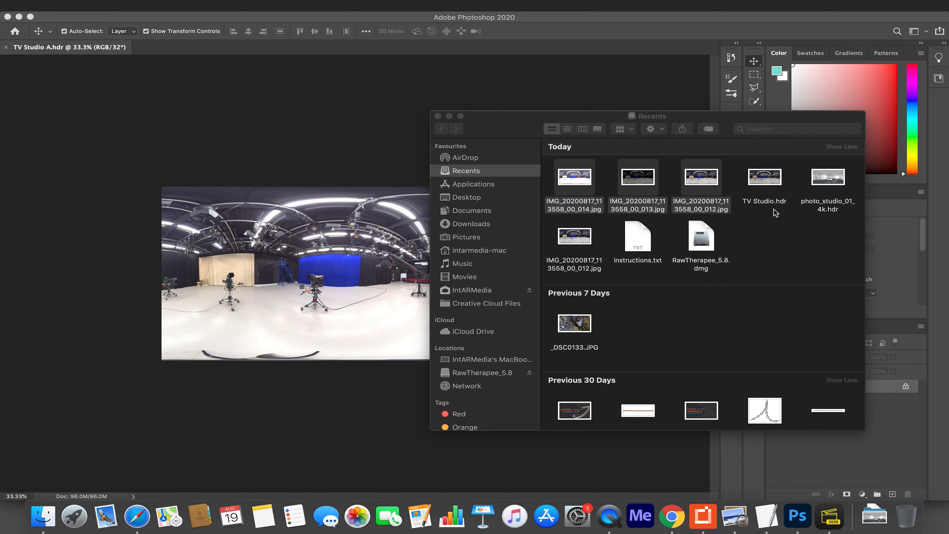
View the three exposures in Preview, comparing the dark and medium shots, then close them
{"action": "double_click", "coordinate": [574, 176]}
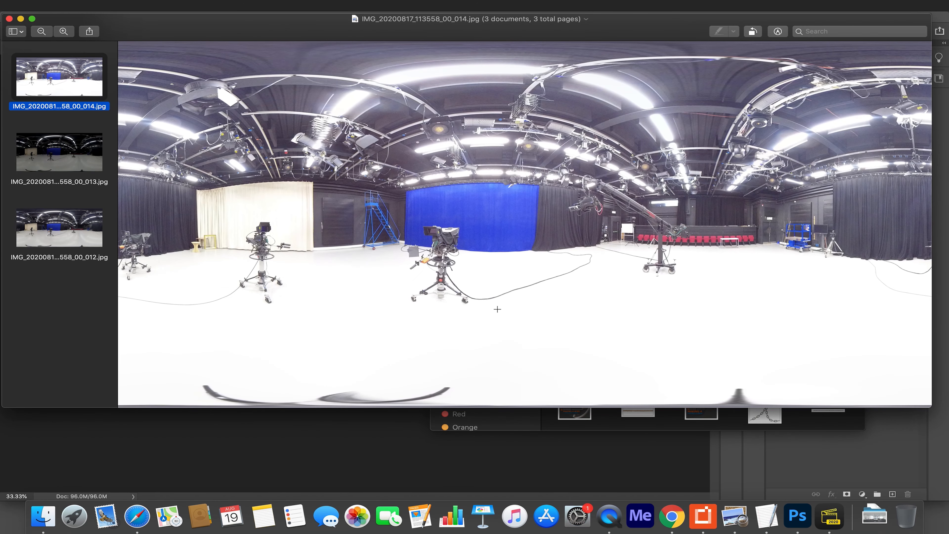
{"action": "mouse_move", "coordinate": [354, 238]}
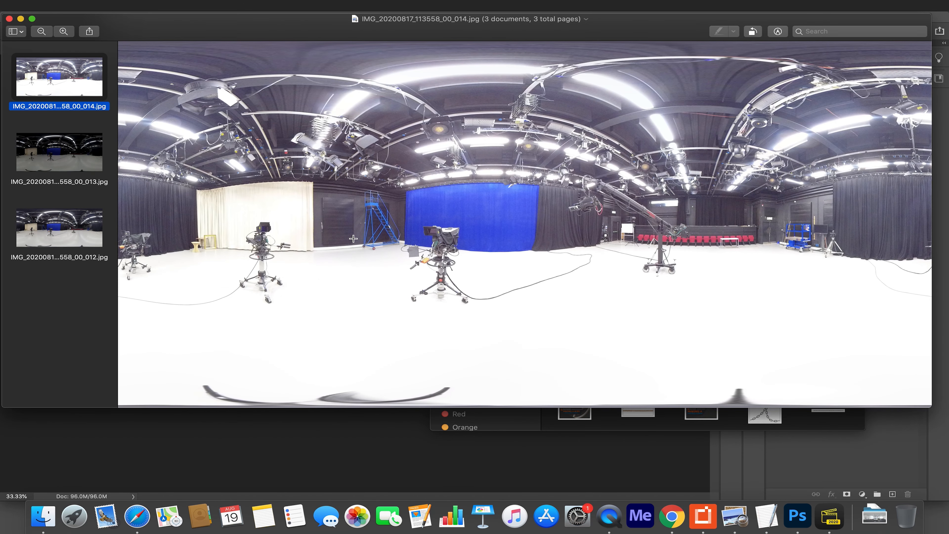
{"action": "mouse_move", "coordinate": [514, 219]}
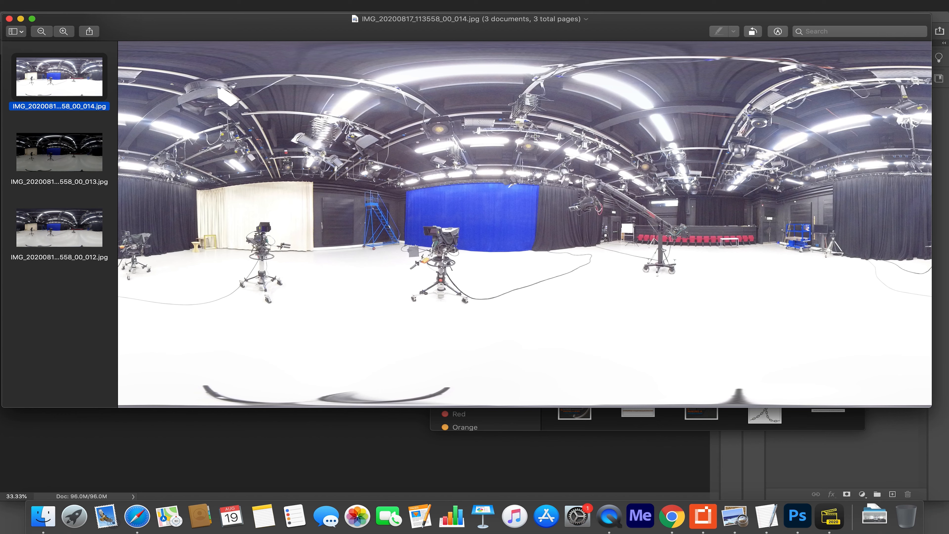
{"action": "left_click", "coordinate": [59, 151]}
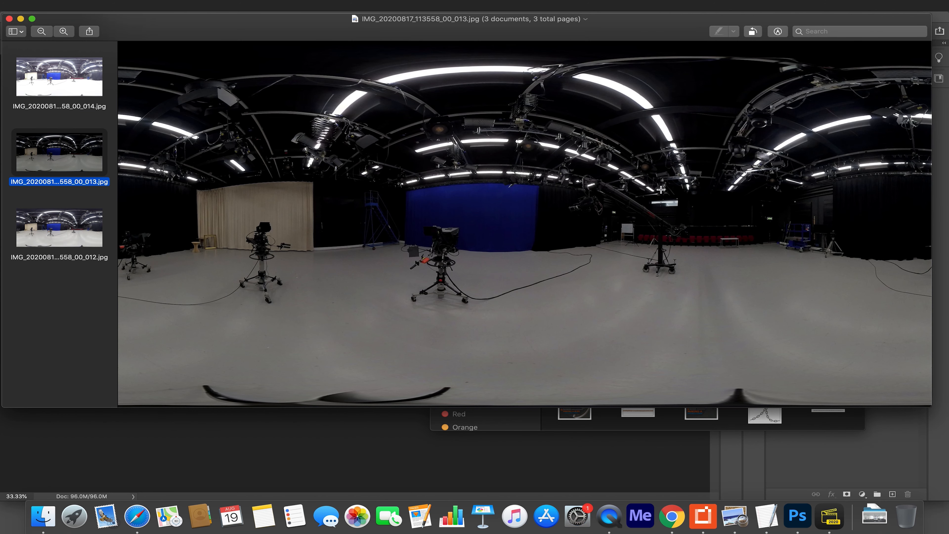
{"action": "mouse_move", "coordinate": [651, 173]}
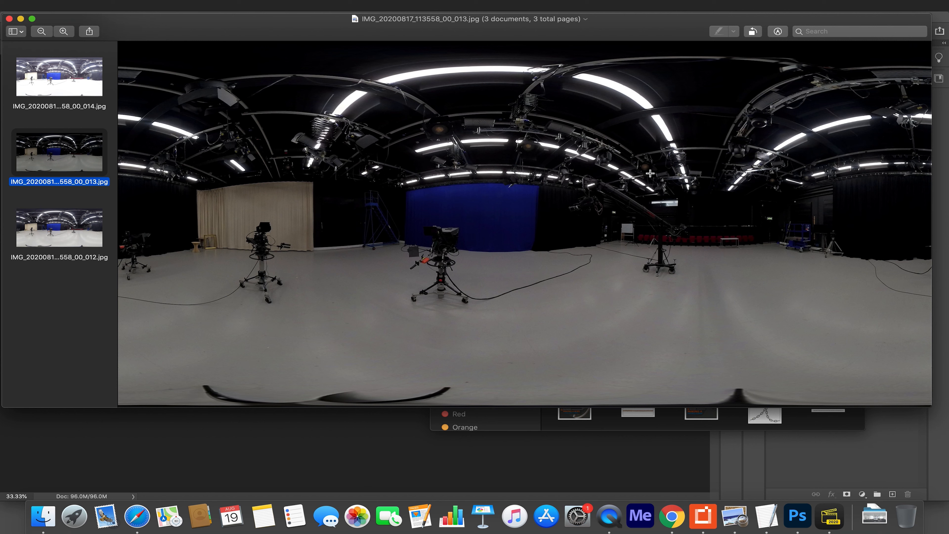
{"action": "mouse_move", "coordinate": [512, 155]}
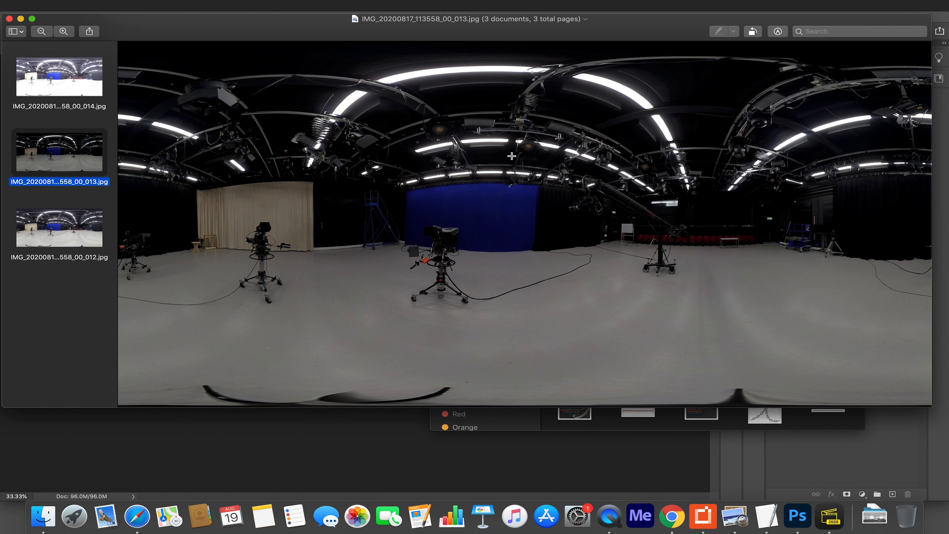
{"action": "mouse_move", "coordinate": [432, 170]}
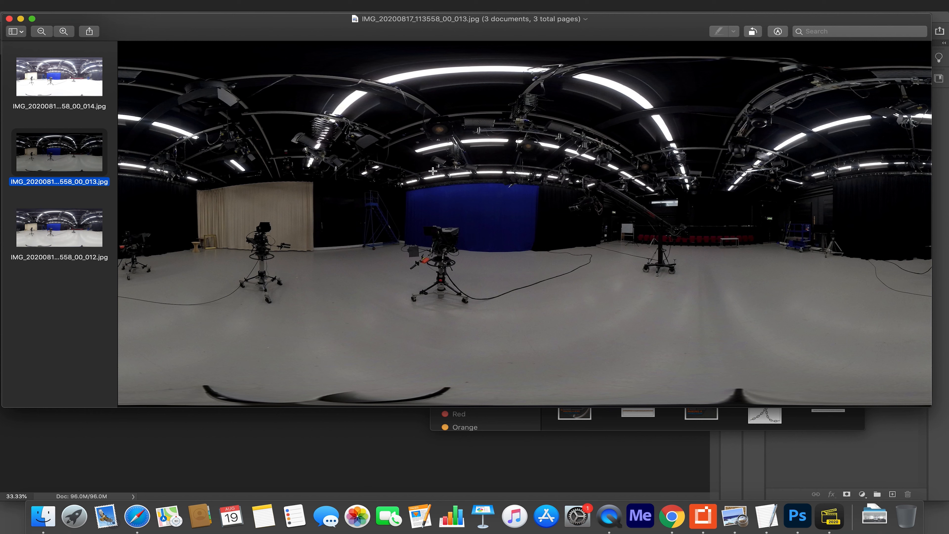
{"action": "mouse_move", "coordinate": [481, 206]}
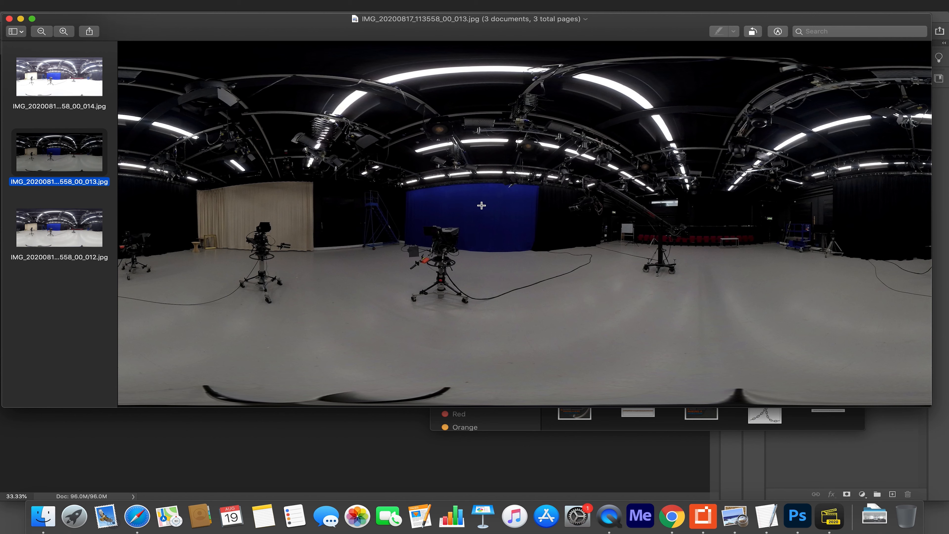
{"action": "left_click", "coordinate": [59, 78]}
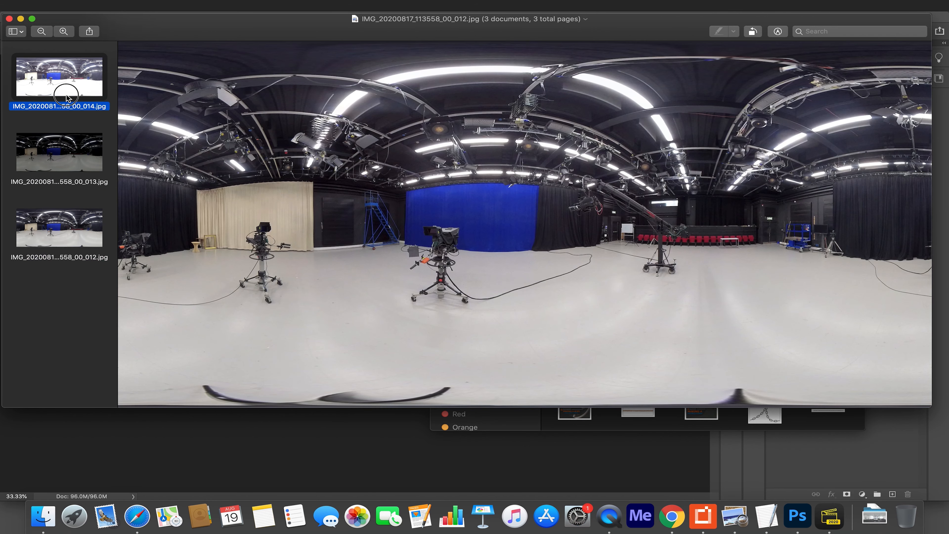
{"action": "left_click", "coordinate": [59, 151]}
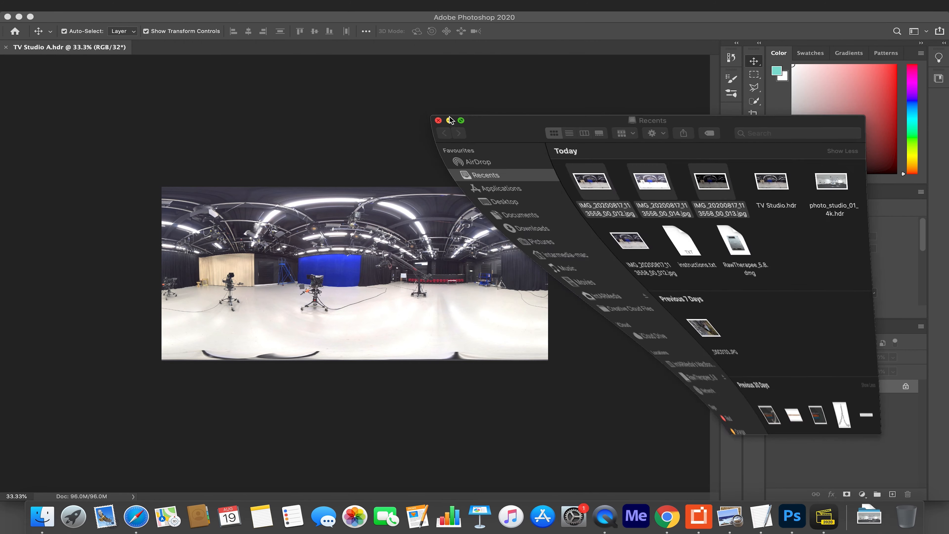
Minimize the Finder window to return to the TV Studio A panorama in Photoshop
{"action": "left_click", "coordinate": [438, 121]}
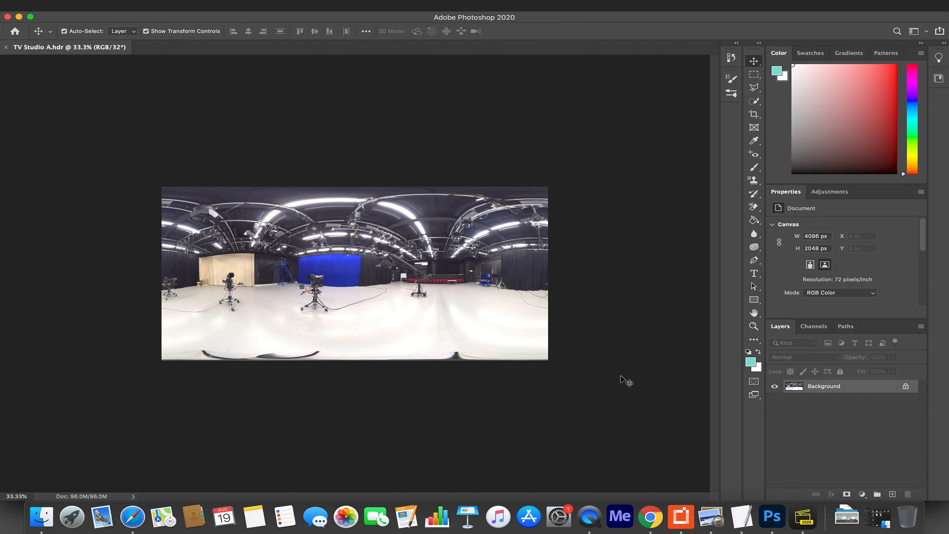
{"action": "mouse_move", "coordinate": [793, 480]}
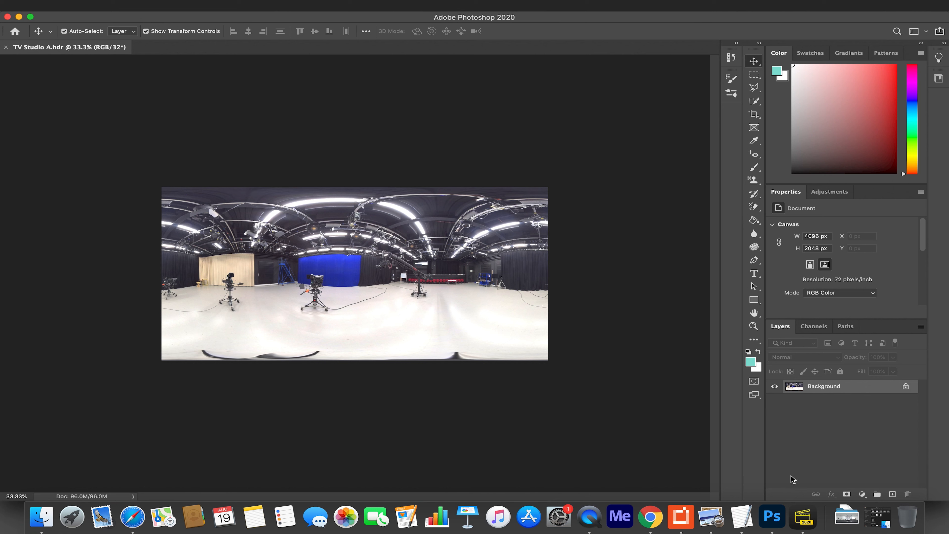
{"action": "mouse_move", "coordinate": [802, 517]}
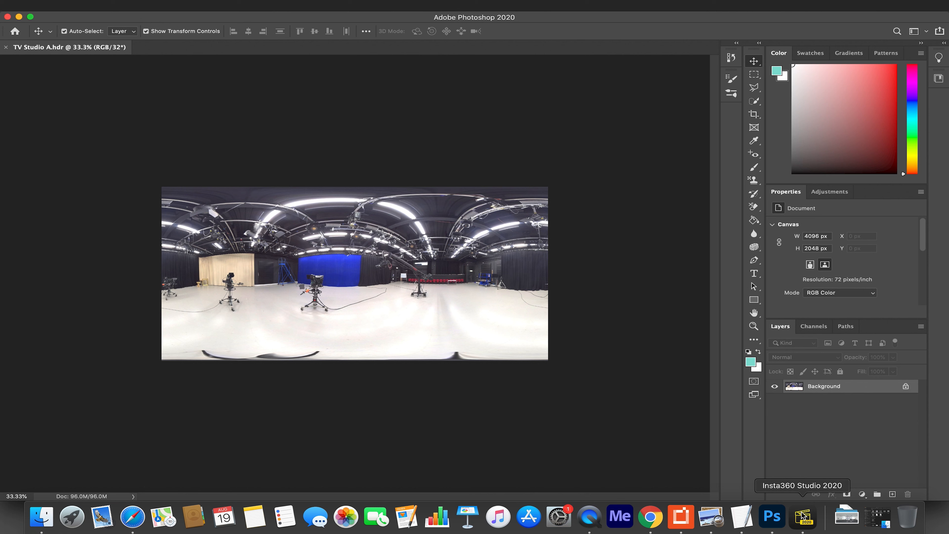
Close the finished Export Tasks list and remove the HDR footage from the Insta360 library
{"action": "left_click", "coordinate": [804, 516]}
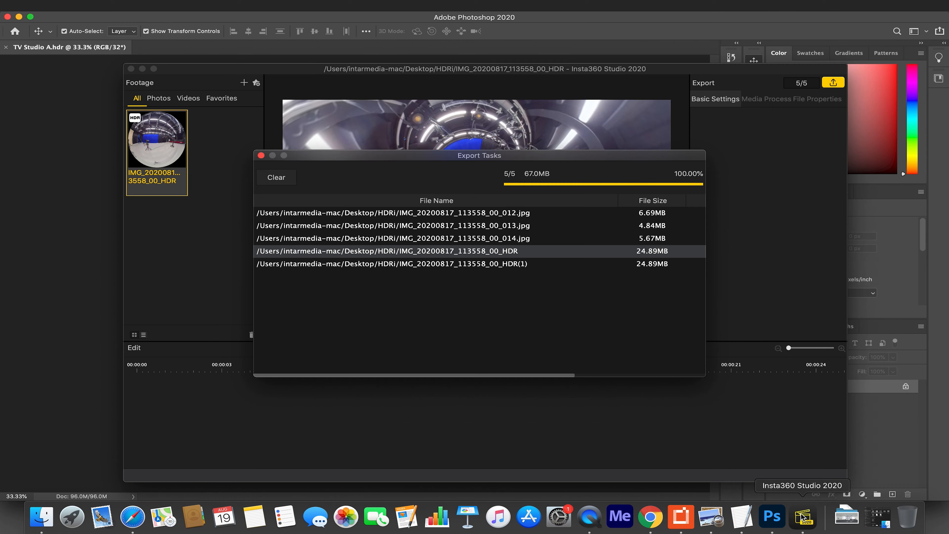
{"action": "left_click", "coordinate": [262, 154]}
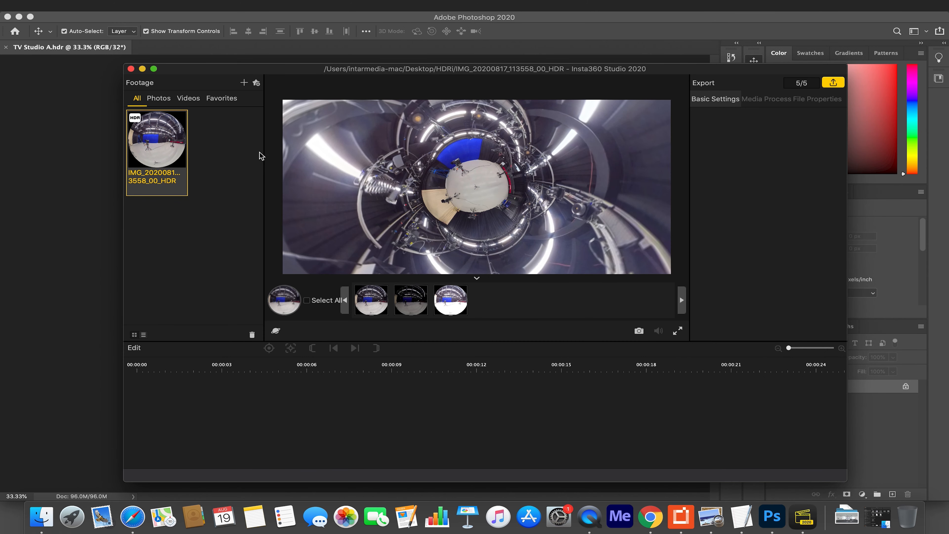
{"action": "mouse_move", "coordinate": [143, 89]}
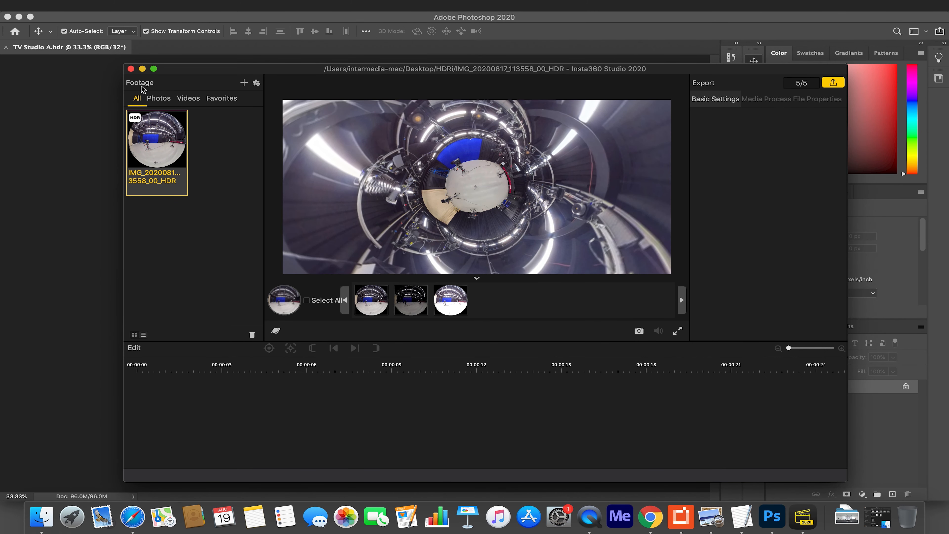
{"action": "right_click", "coordinate": [156, 138]}
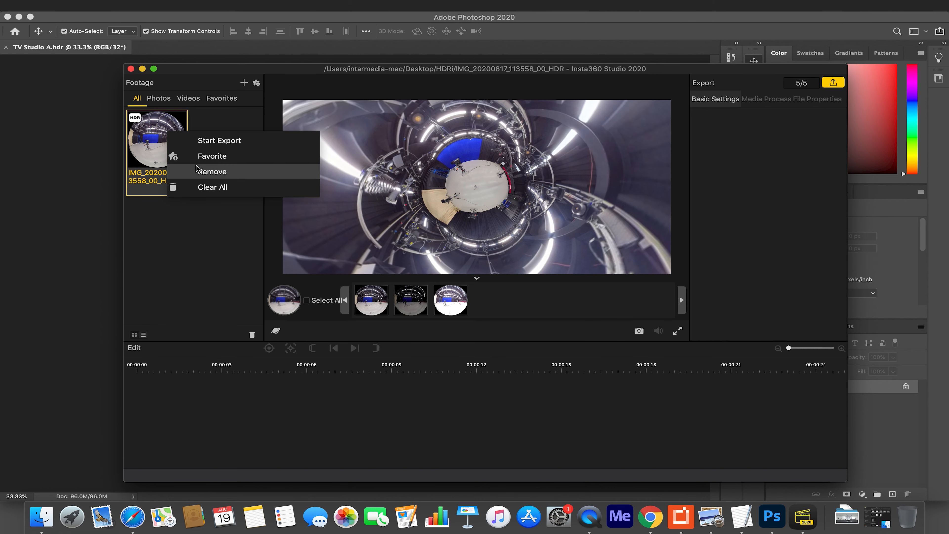
{"action": "left_click", "coordinate": [212, 172]}
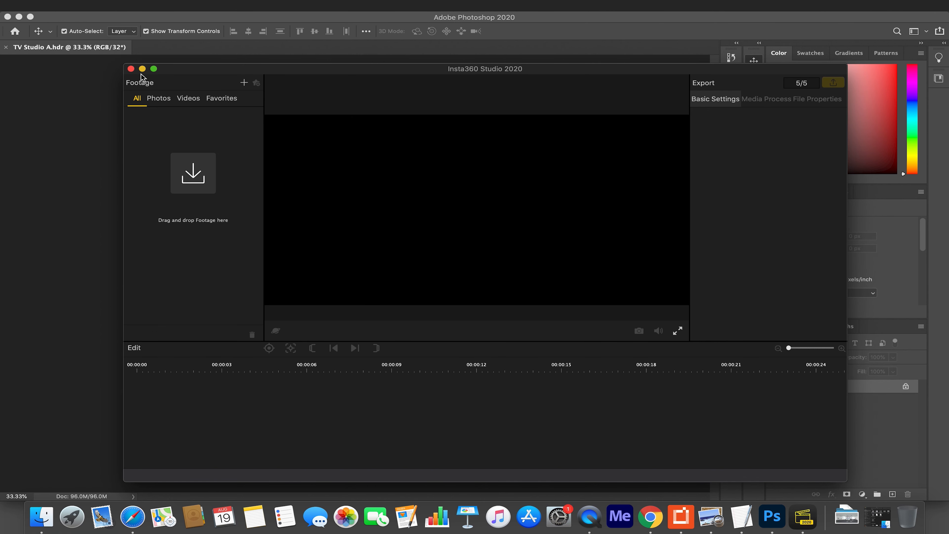
{"action": "left_click", "coordinate": [153, 68]}
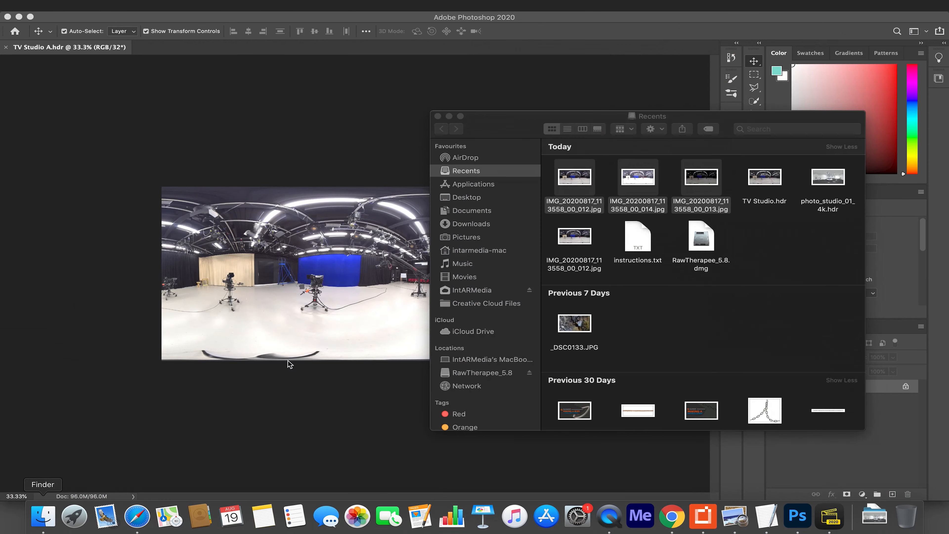
{"action": "mouse_move", "coordinate": [468, 186]}
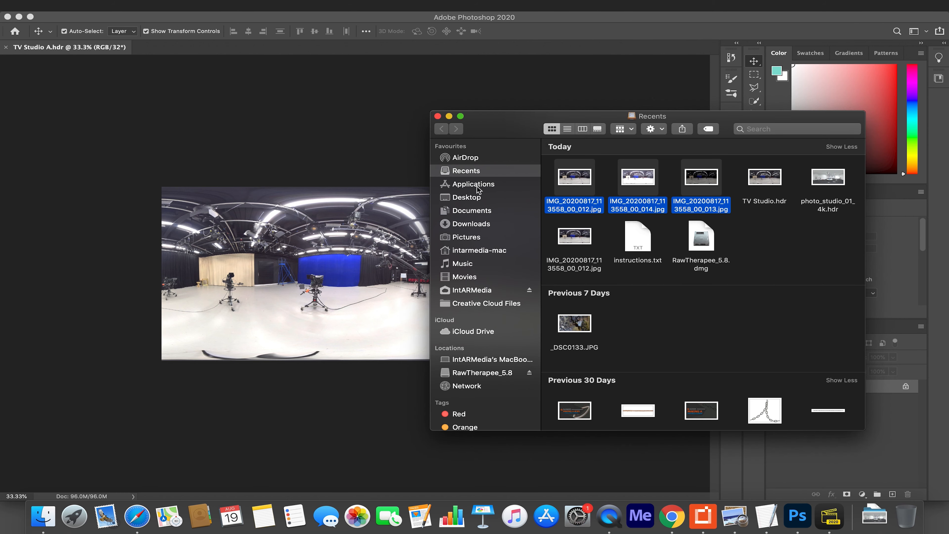
Navigate to the HDRi folder and select the three IMG_20200817 .insp captures
{"action": "left_click", "coordinate": [467, 197]}
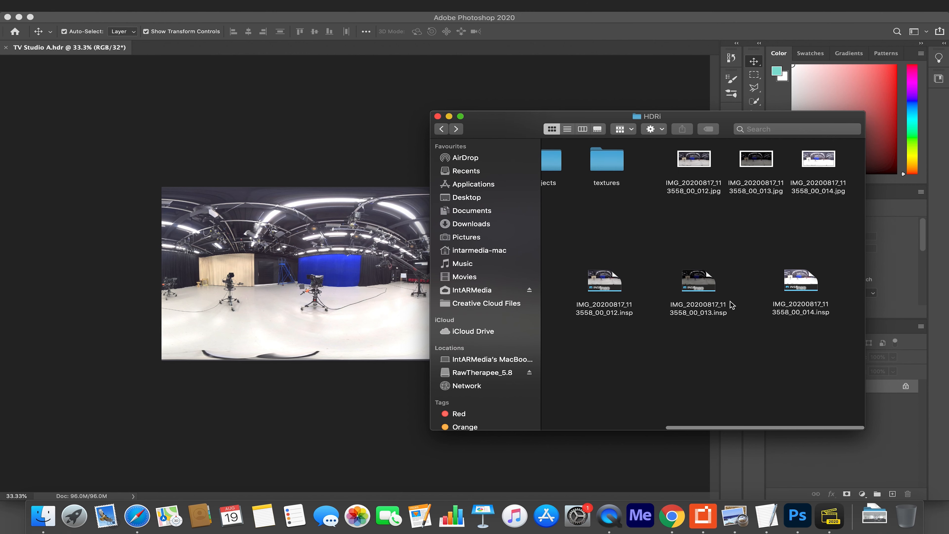
{"action": "scroll", "scroll_direction": "left", "scroll_amount": 3}
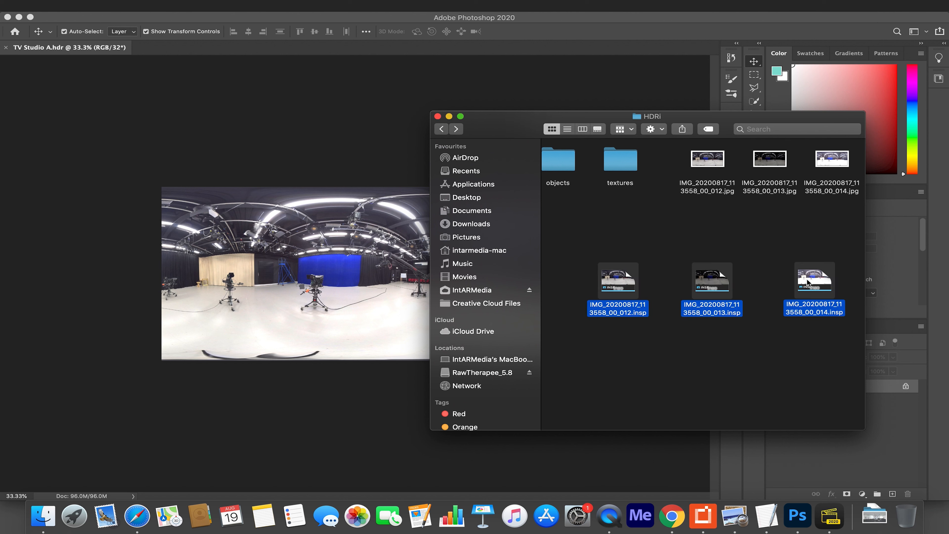
{"action": "mouse_move", "coordinate": [709, 291]}
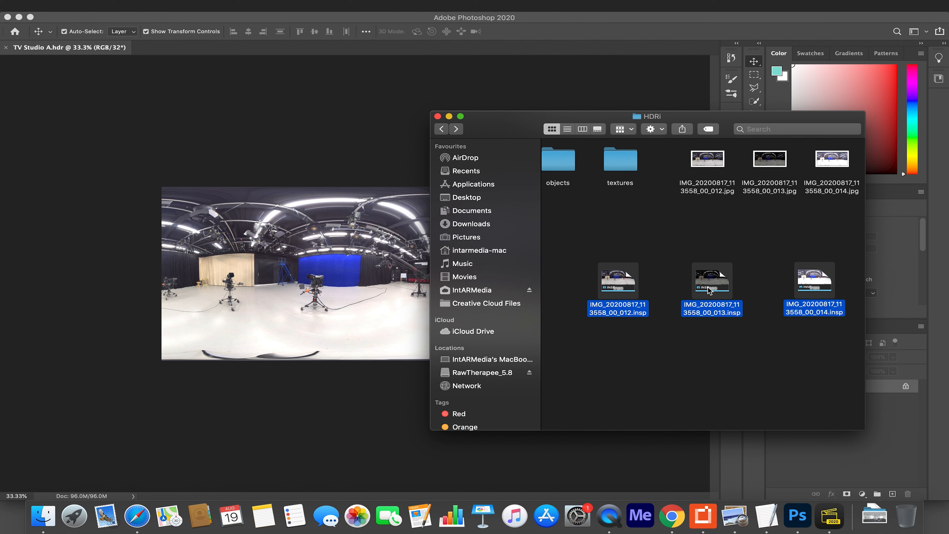
{"action": "mouse_move", "coordinate": [607, 294]}
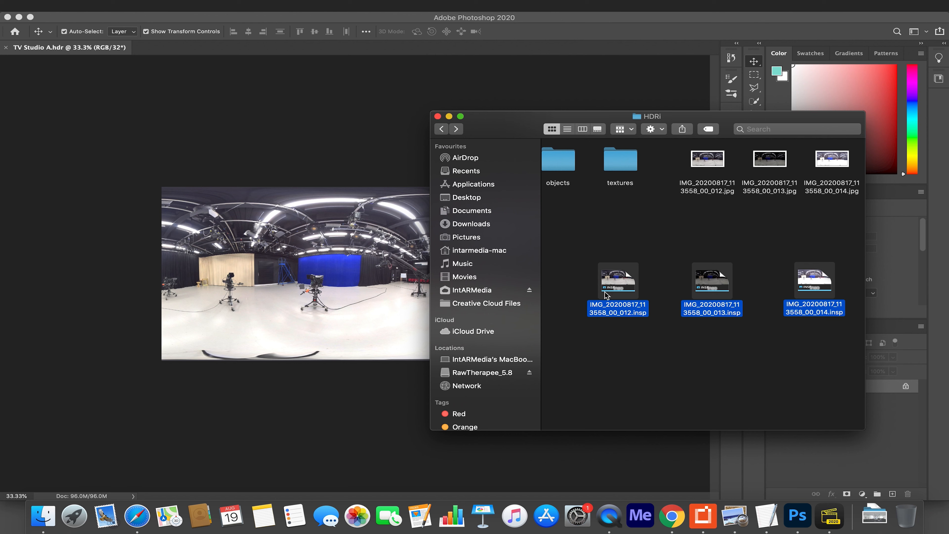
{"action": "mouse_move", "coordinate": [664, 285]}
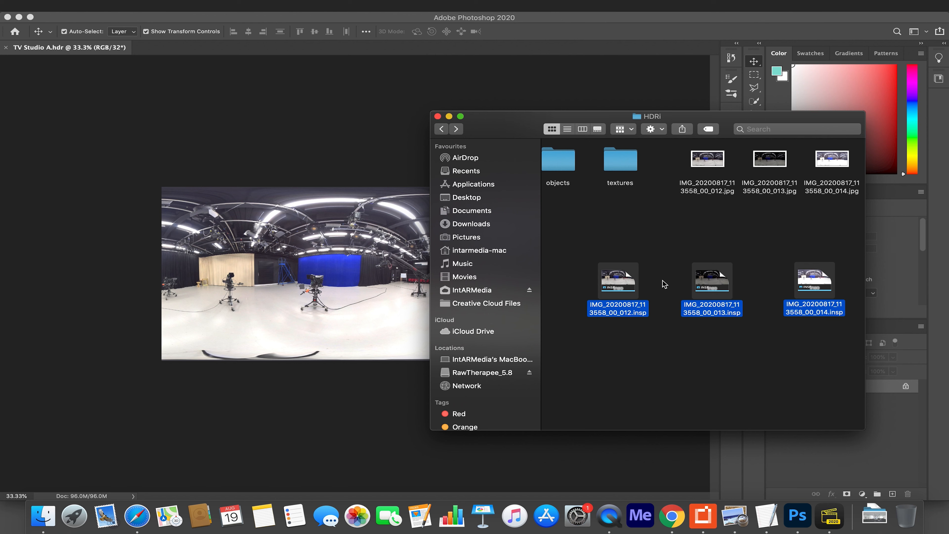
{"action": "mouse_move", "coordinate": [679, 320]}
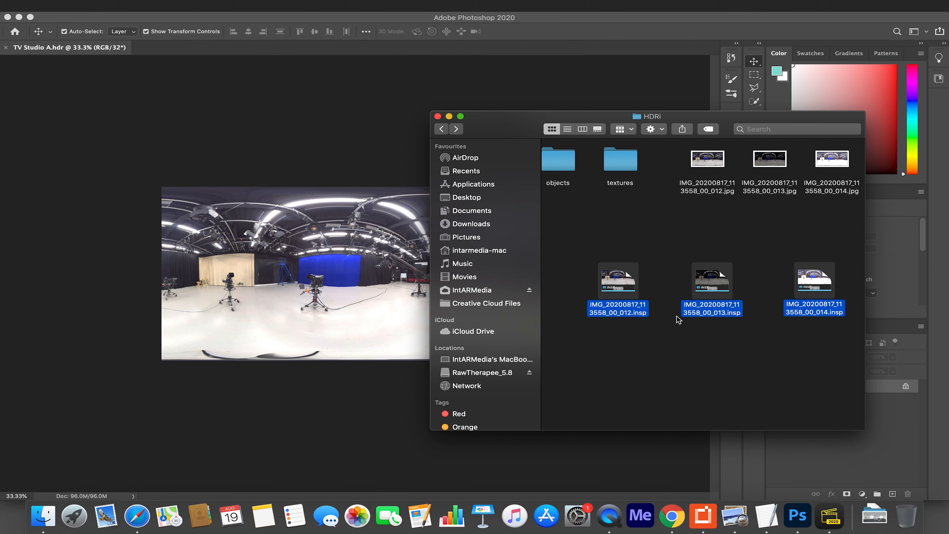
{"action": "mouse_move", "coordinate": [828, 518]}
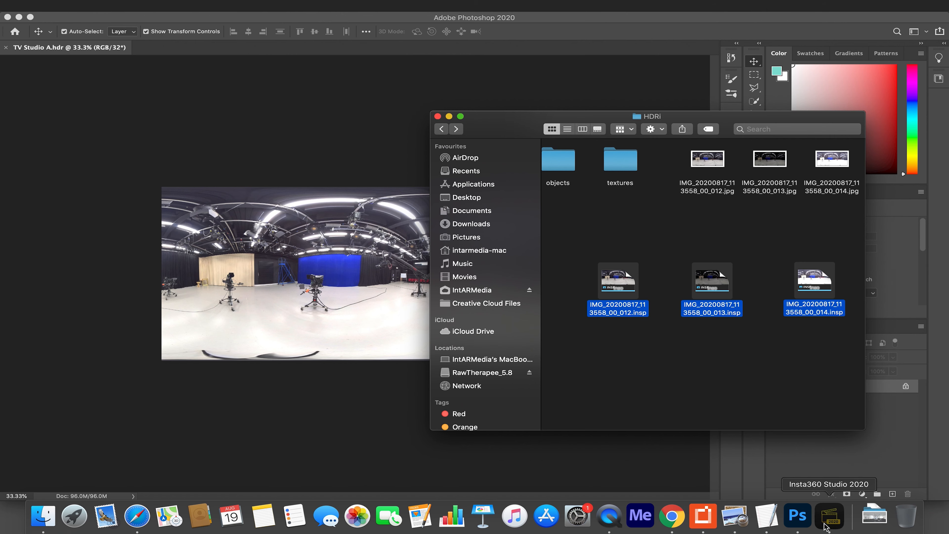
Import the three .insp captures from HDRi into the footage library as one HDR photo
{"action": "left_click", "coordinate": [830, 516]}
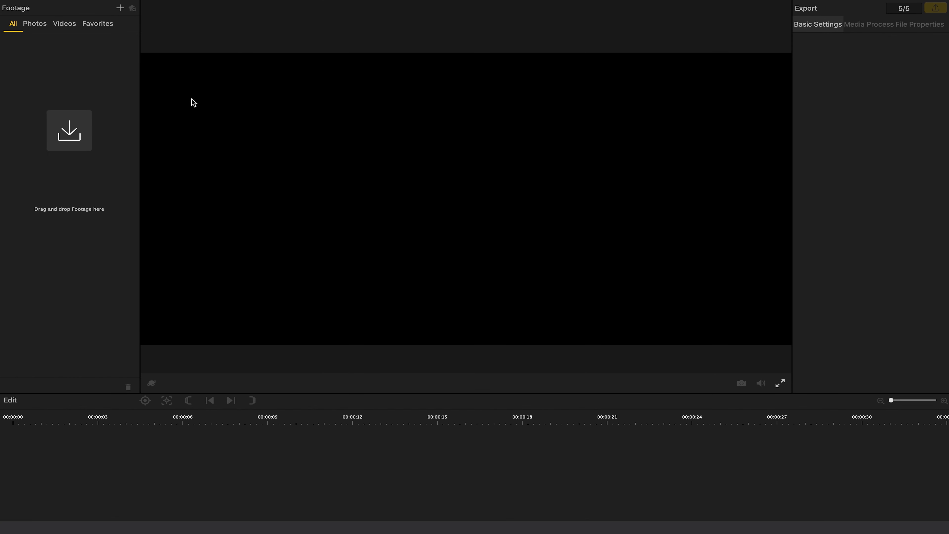
{"action": "left_click", "coordinate": [119, 7]}
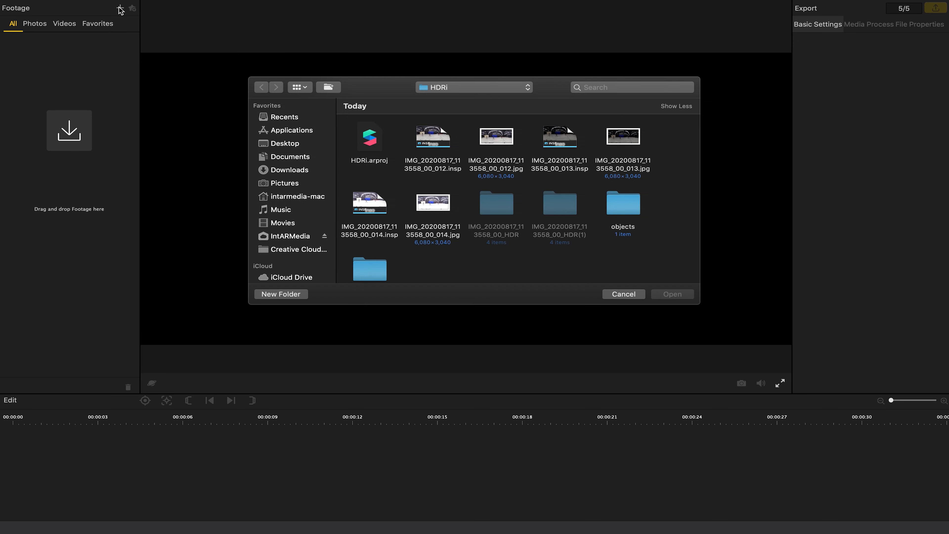
{"action": "mouse_move", "coordinate": [440, 145]}
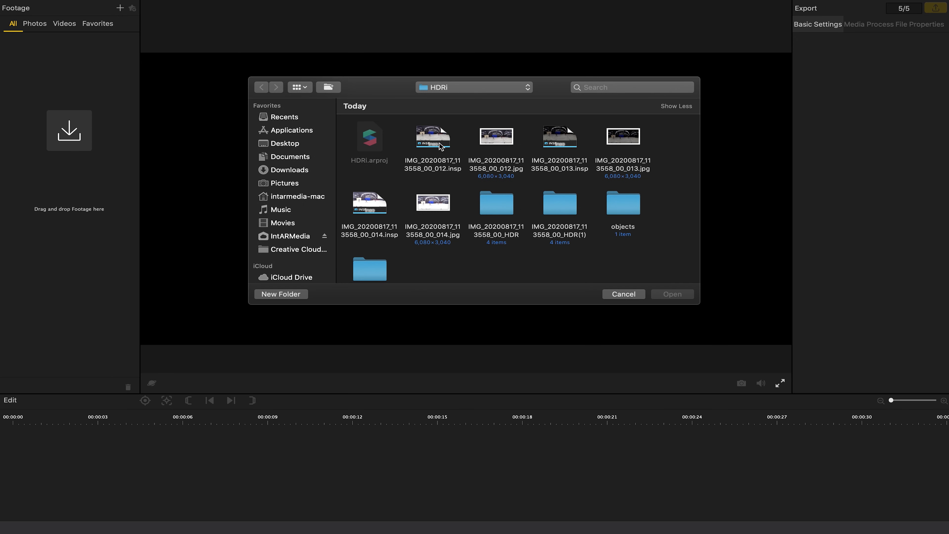
{"action": "left_click", "coordinate": [433, 136]}
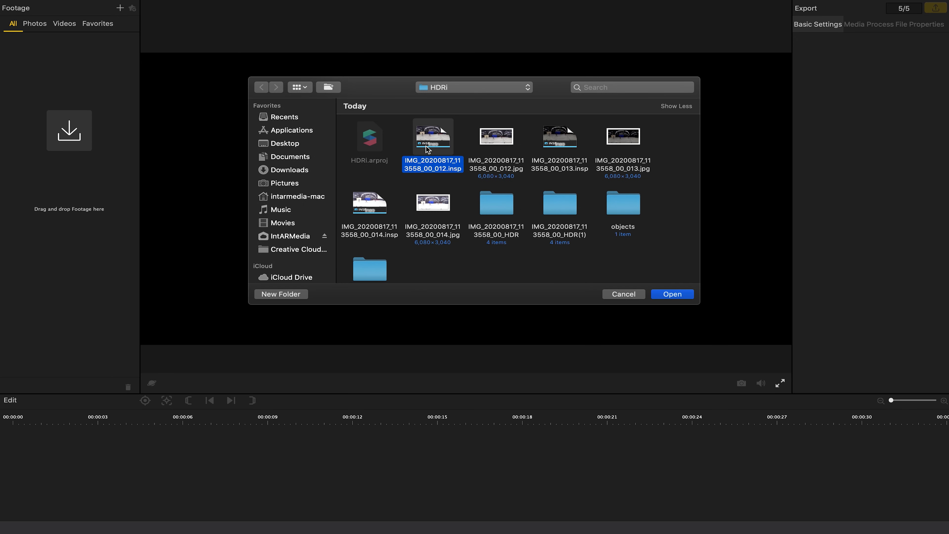
{"action": "left_click", "coordinate": [559, 136]}
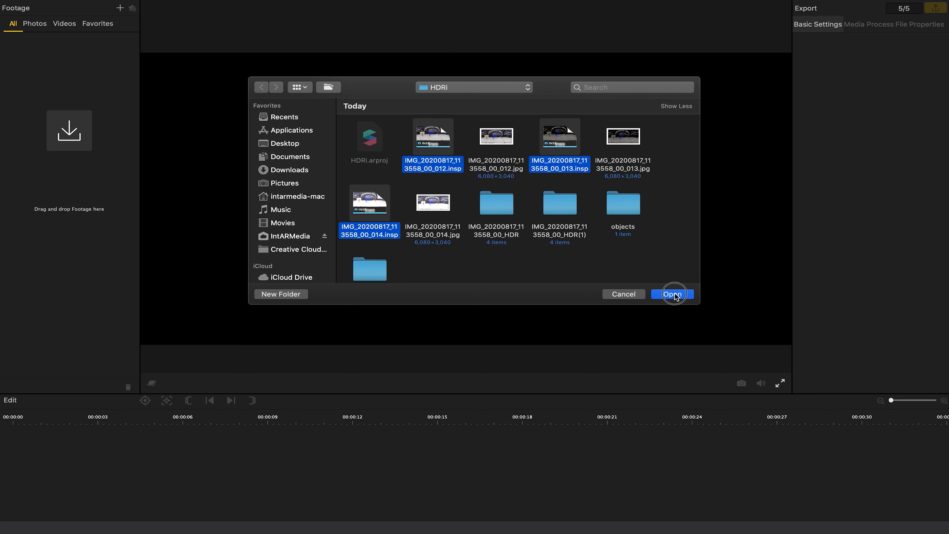
{"action": "left_click", "coordinate": [673, 294]}
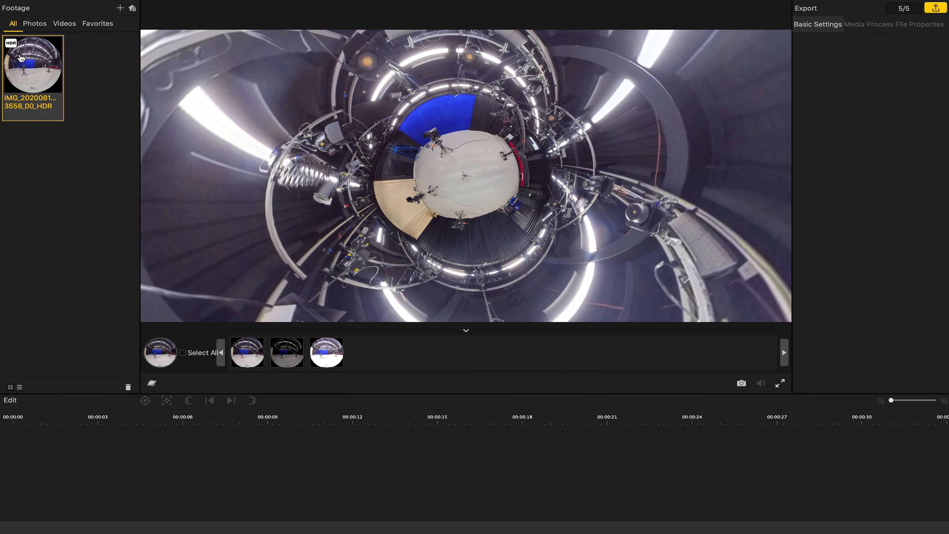
{"action": "mouse_move", "coordinate": [32, 64]}
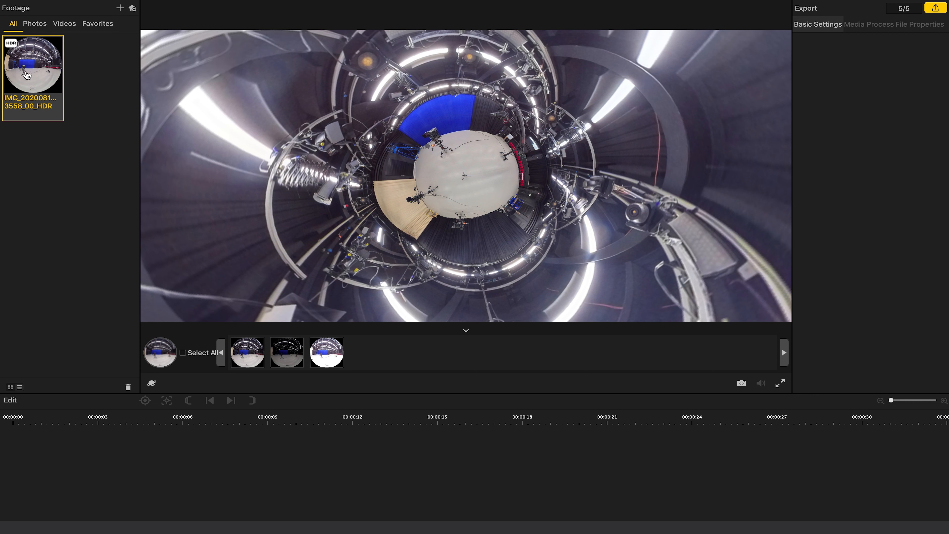
{"action": "mouse_move", "coordinate": [182, 257]}
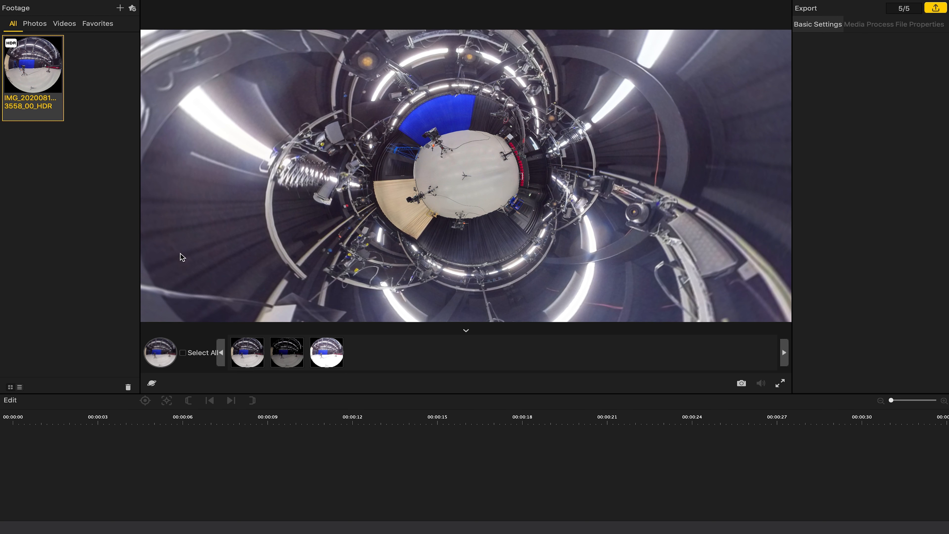
Bring up the Photo Export Settings showing HDR Photo at 6080×3040
{"action": "left_click", "coordinate": [246, 353]}
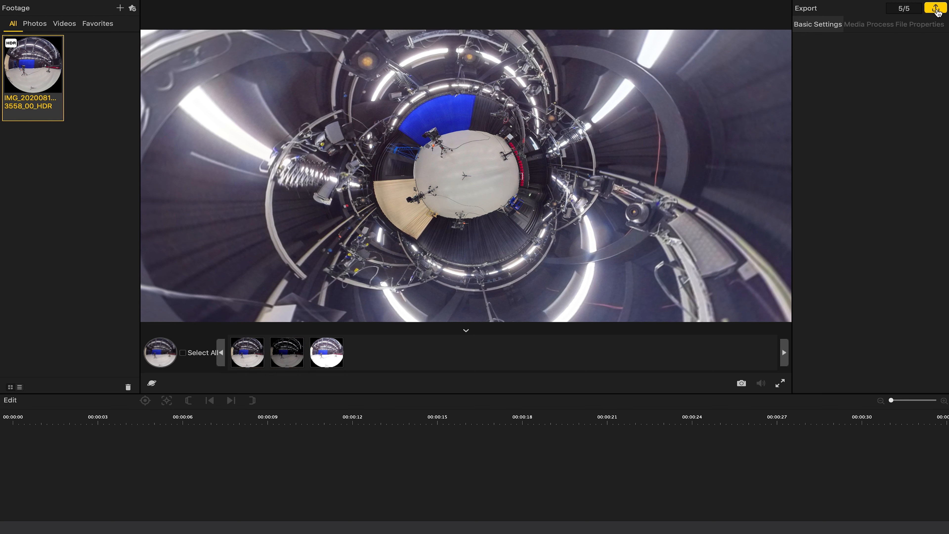
{"action": "left_click", "coordinate": [935, 8]}
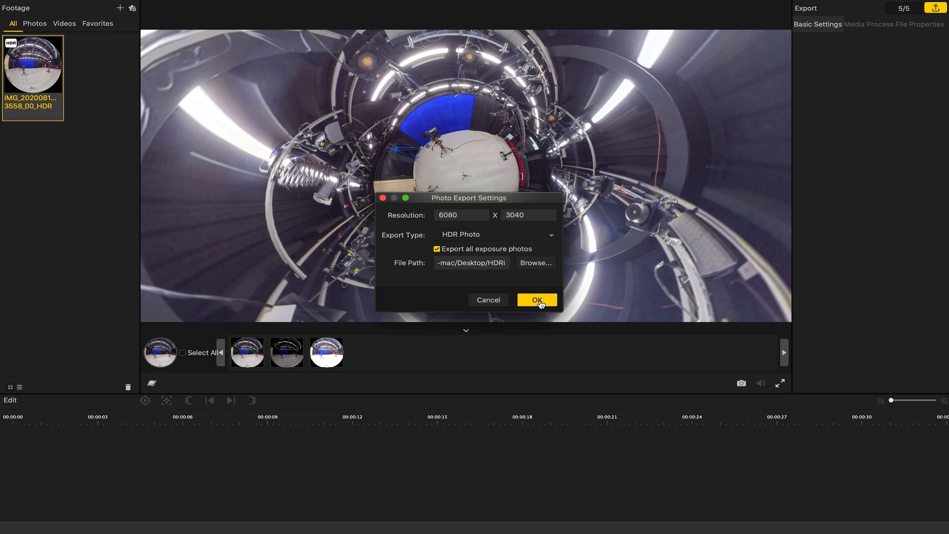
Export the HDR photo again to HDRi, confirming the existing task, and close the completed task list
{"action": "left_click", "coordinate": [536, 300]}
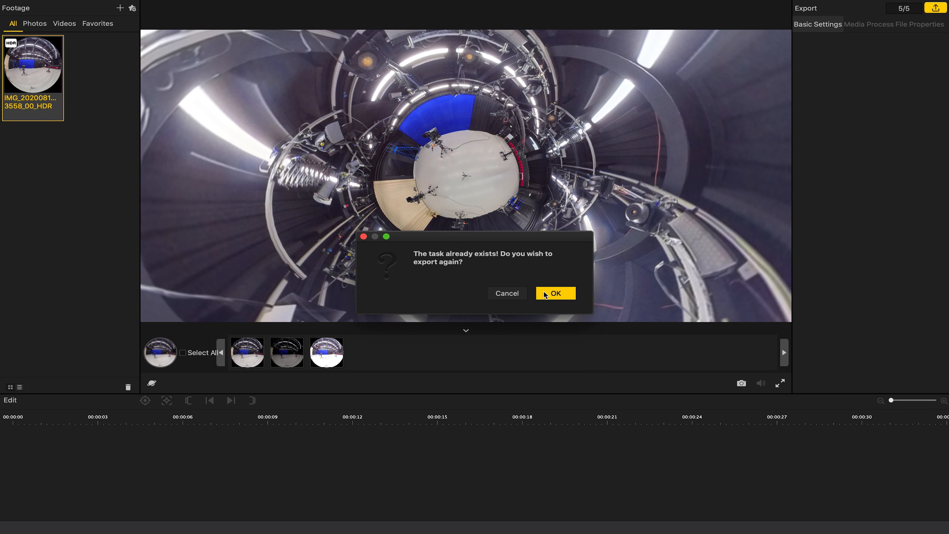
{"action": "left_click", "coordinate": [555, 293]}
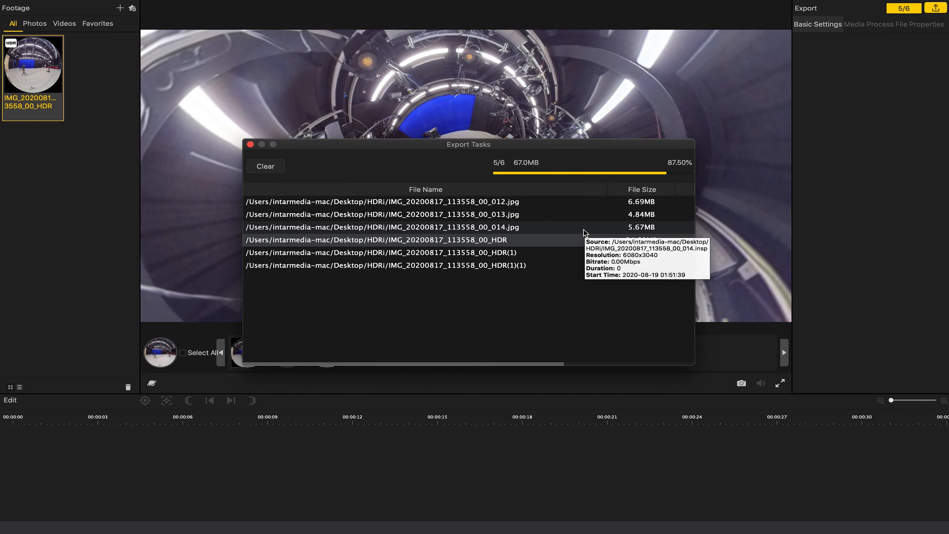
{"action": "mouse_move", "coordinate": [269, 153]}
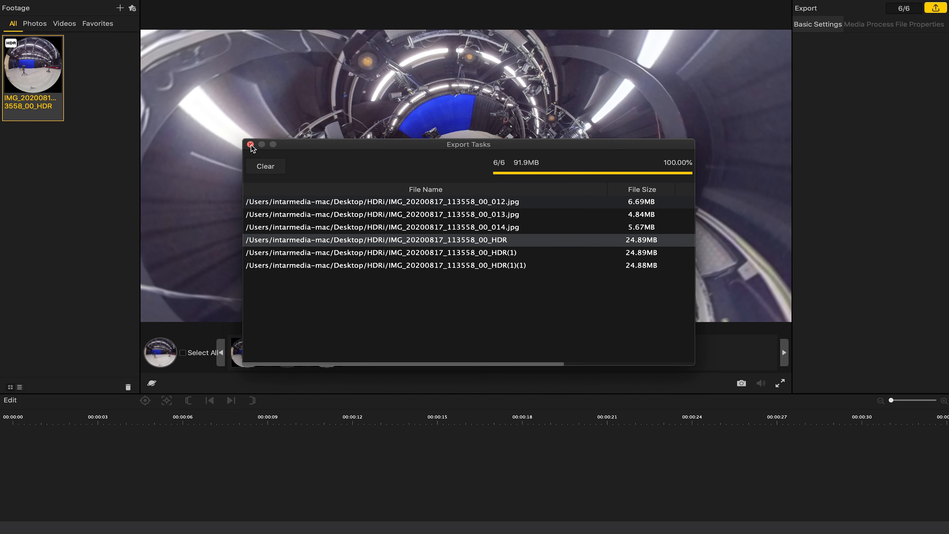
{"action": "left_click", "coordinate": [250, 144]}
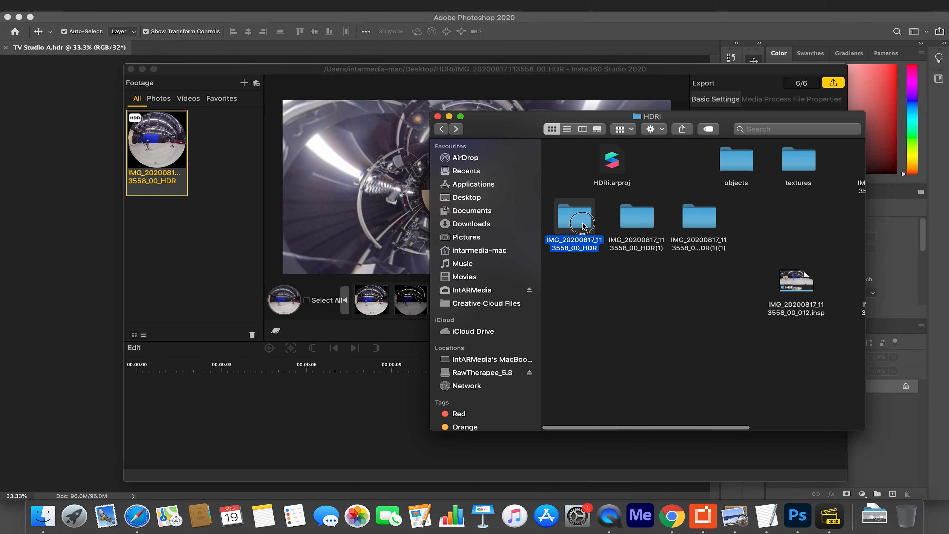
Open the IMG_20200817_113558_00_HDR folder and select the merged panorama JPG
{"action": "double_click", "coordinate": [574, 216]}
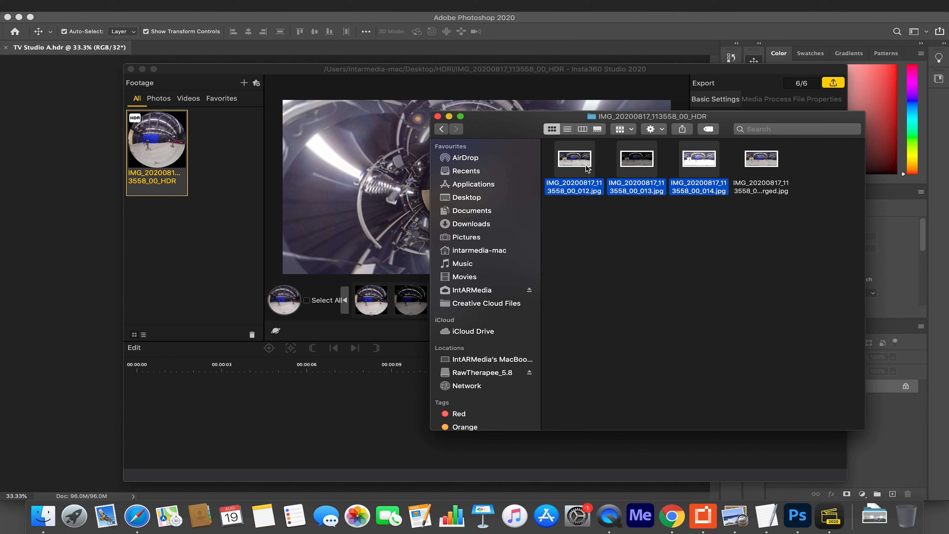
{"action": "mouse_move", "coordinate": [700, 164]}
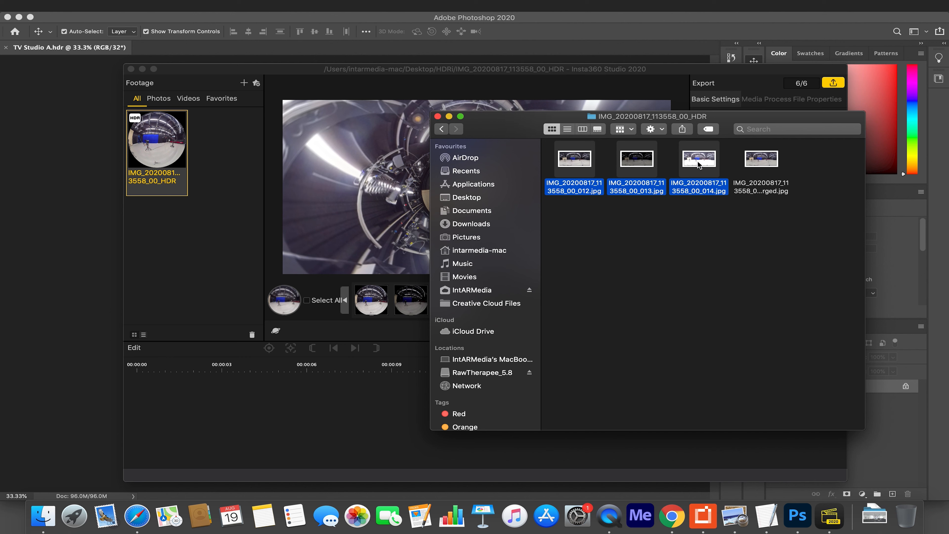
{"action": "left_click", "coordinate": [761, 159]}
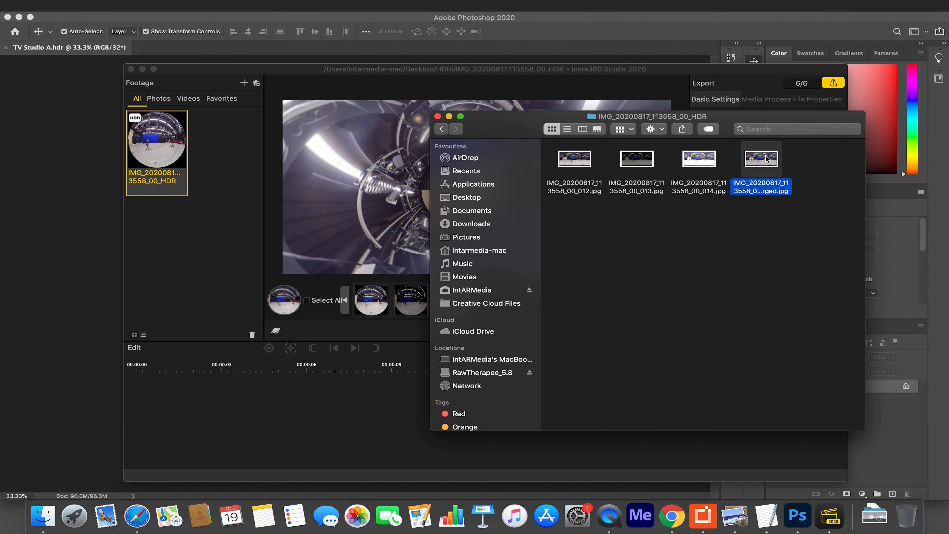
{"action": "mouse_move", "coordinate": [775, 173]}
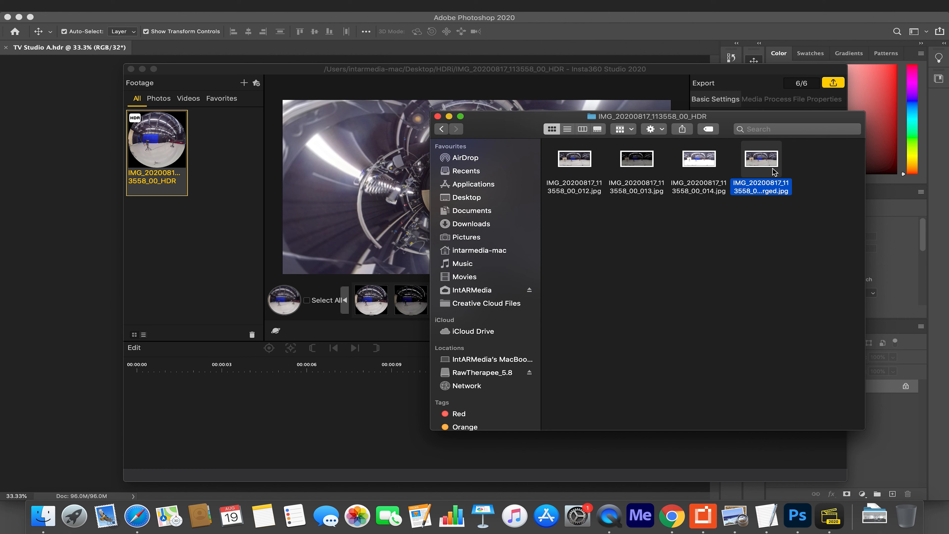
{"action": "mouse_move", "coordinate": [781, 337]}
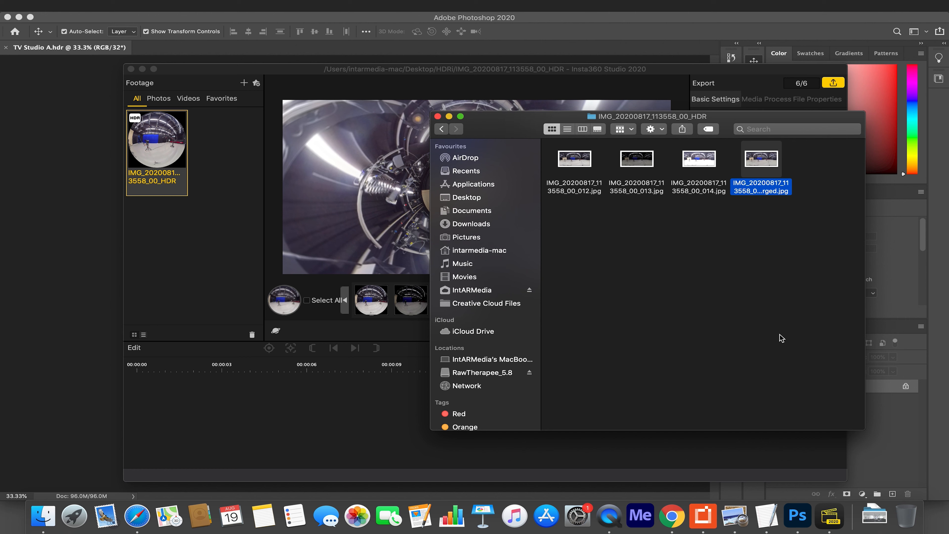
{"action": "mouse_move", "coordinate": [771, 323]}
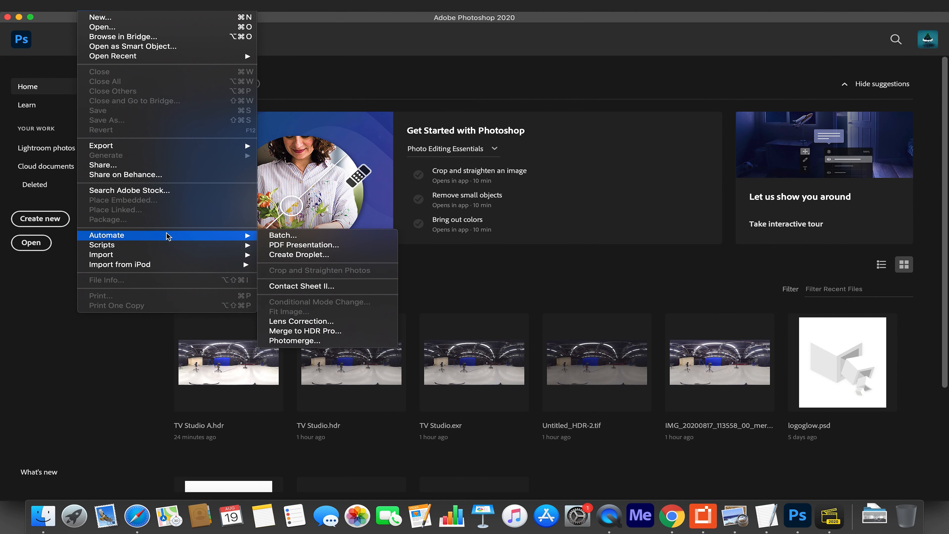
{"action": "mouse_move", "coordinate": [309, 330]}
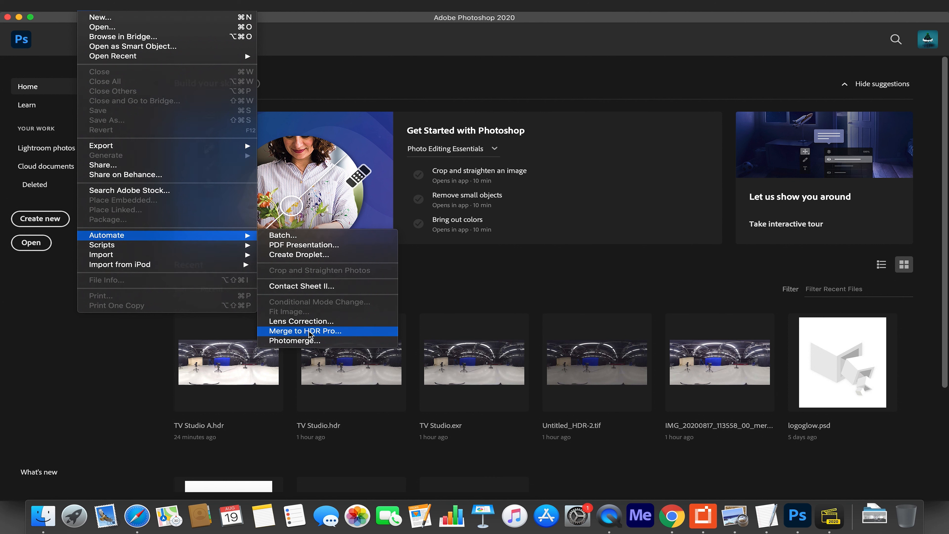
Start Merge to HDR Pro with Files kept as the source type
{"action": "left_click", "coordinate": [305, 330]}
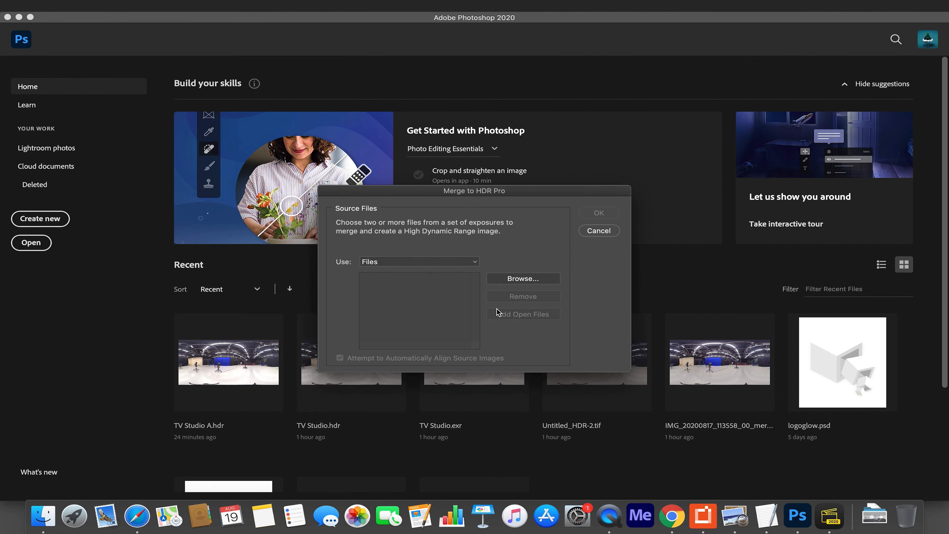
{"action": "mouse_move", "coordinate": [348, 264]}
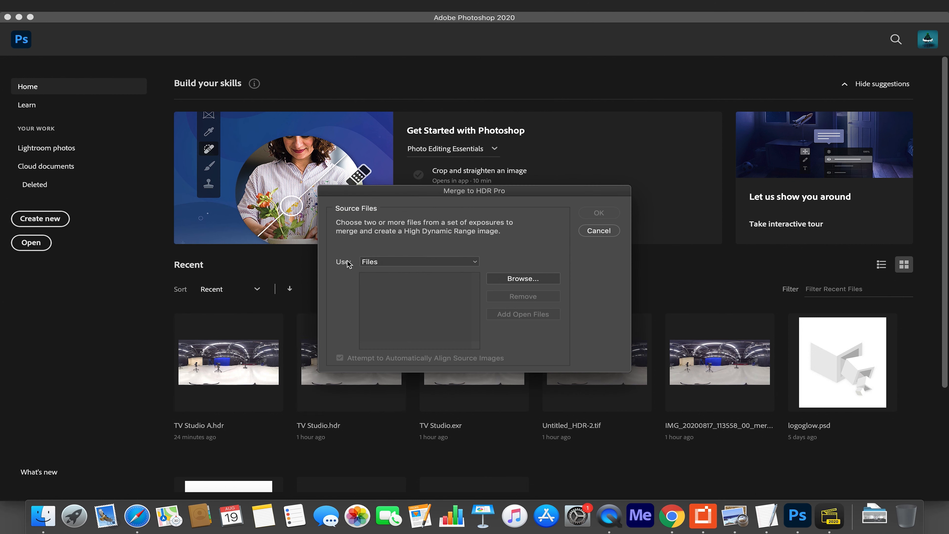
{"action": "left_click", "coordinate": [472, 262]}
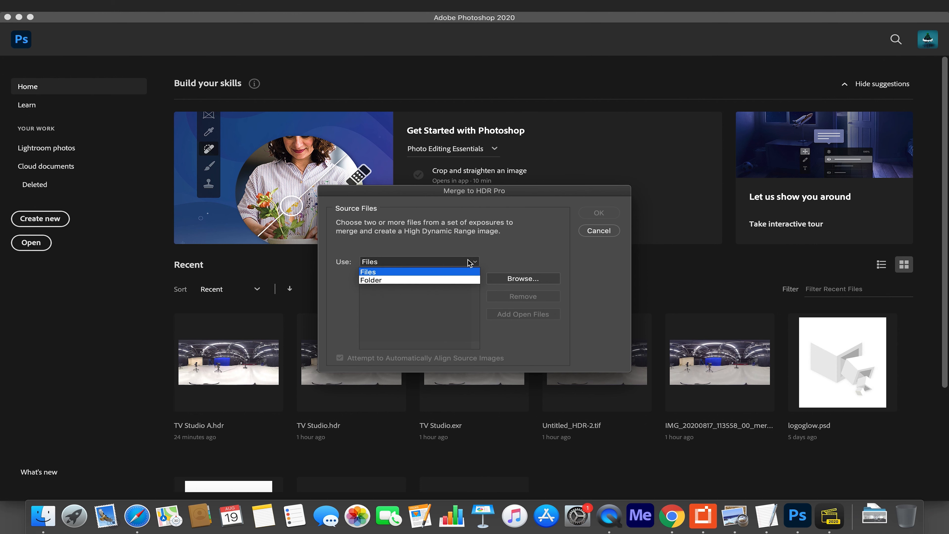
{"action": "left_click", "coordinate": [367, 272]}
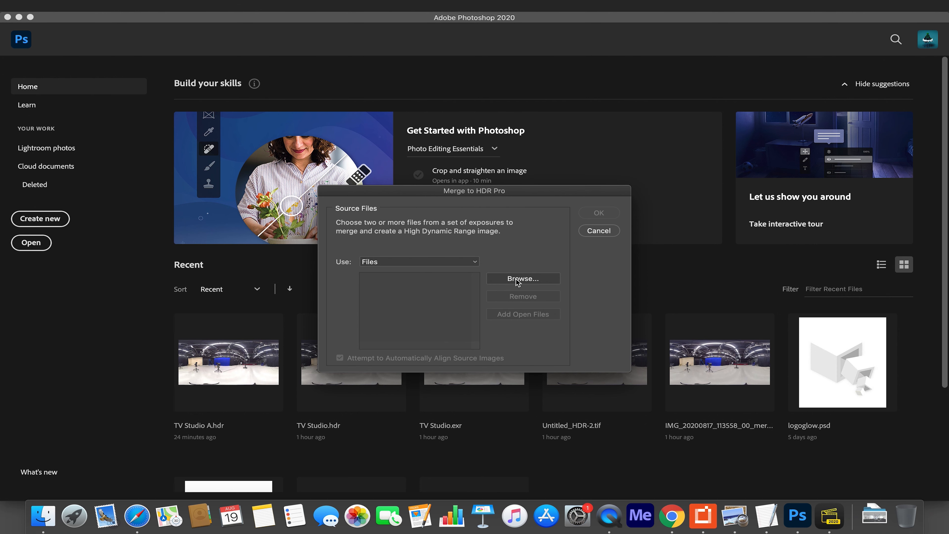
Load all four IMG_20200817_113558 JPG exposures from the HDR folder as merge sources
{"action": "left_click", "coordinate": [522, 279]}
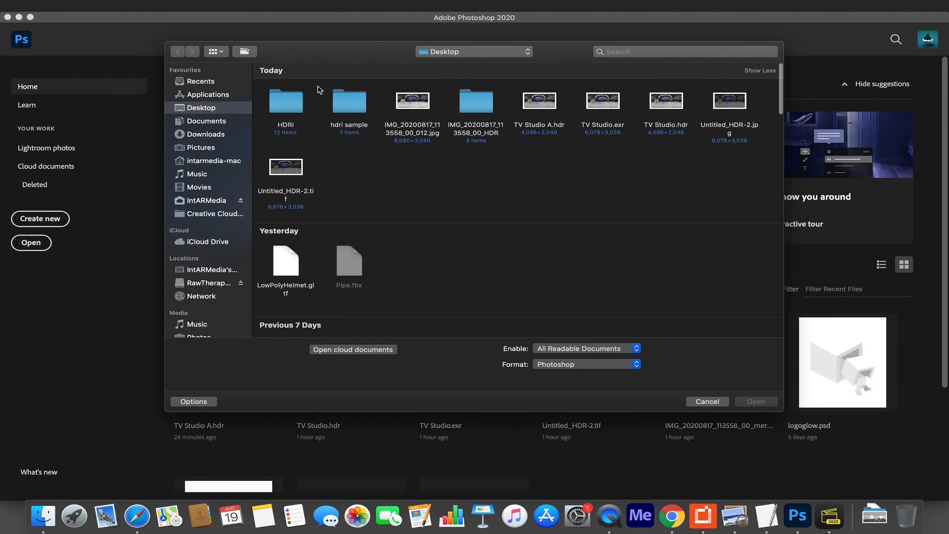
{"action": "double_click", "coordinate": [476, 101]}
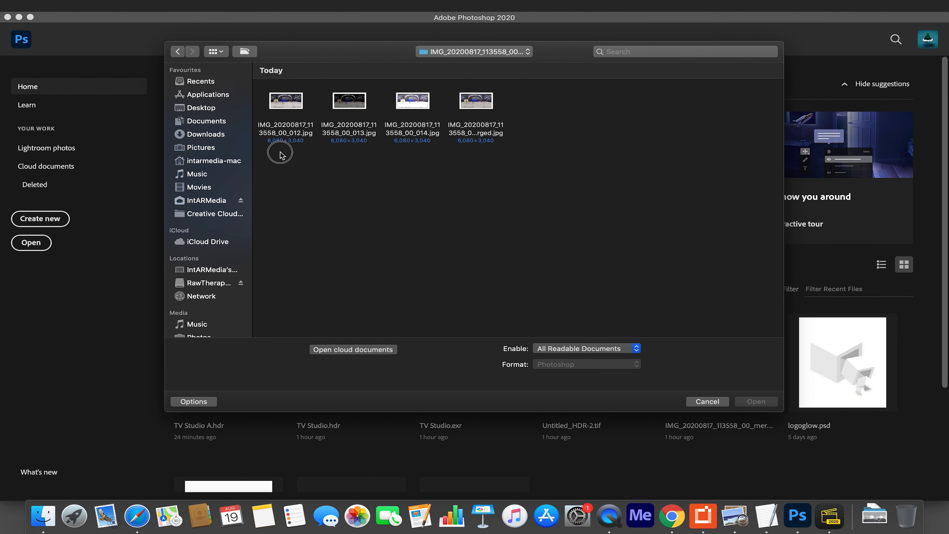
{"action": "key", "text": "cmd+a"}
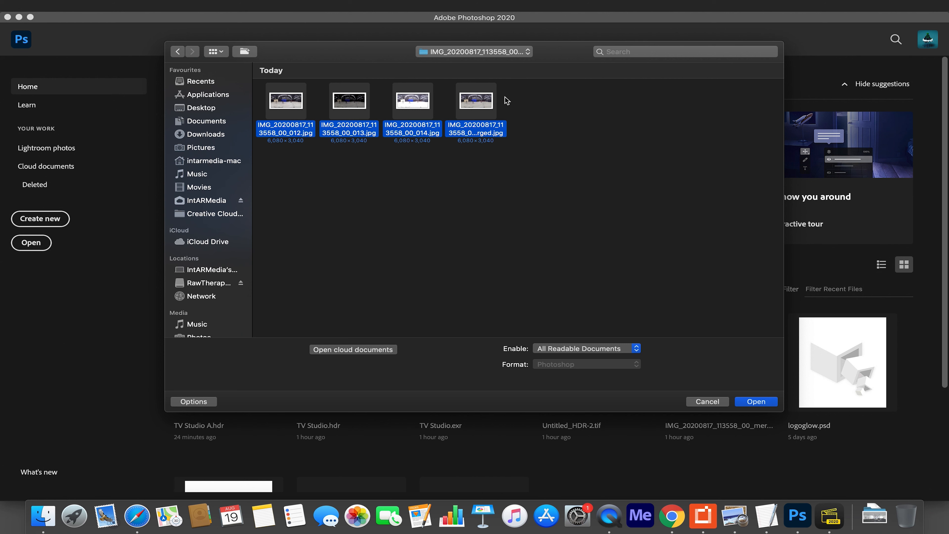
{"action": "mouse_move", "coordinate": [479, 123]}
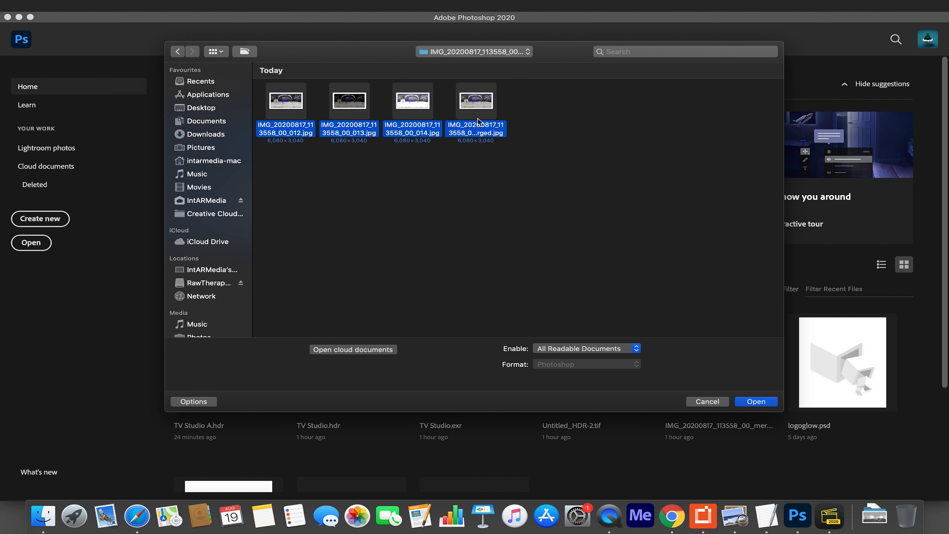
{"action": "left_click", "coordinate": [755, 402]}
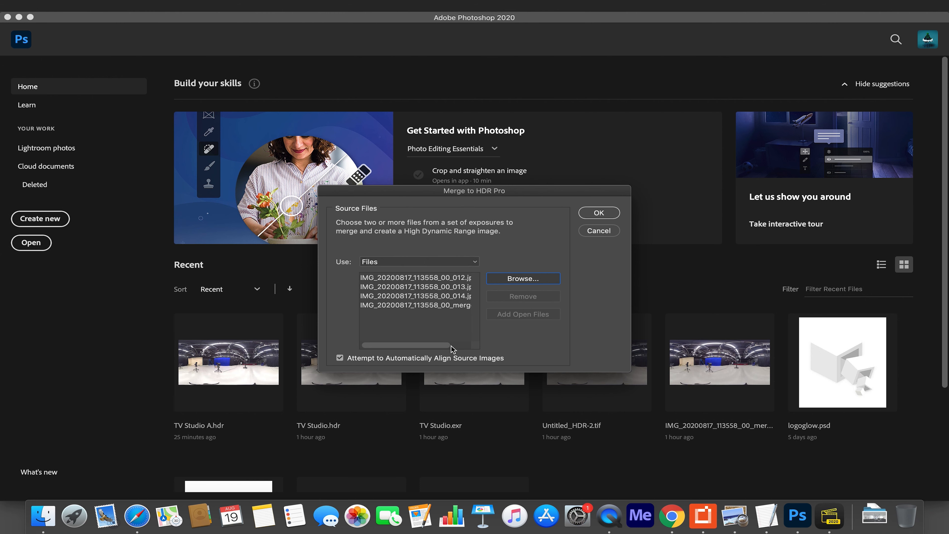
Run Merge to HDR Pro on the EV +2.10, +0.09, 0.00, −1.91 exposures, keeping 32 Bit mode
{"action": "left_click", "coordinate": [598, 213]}
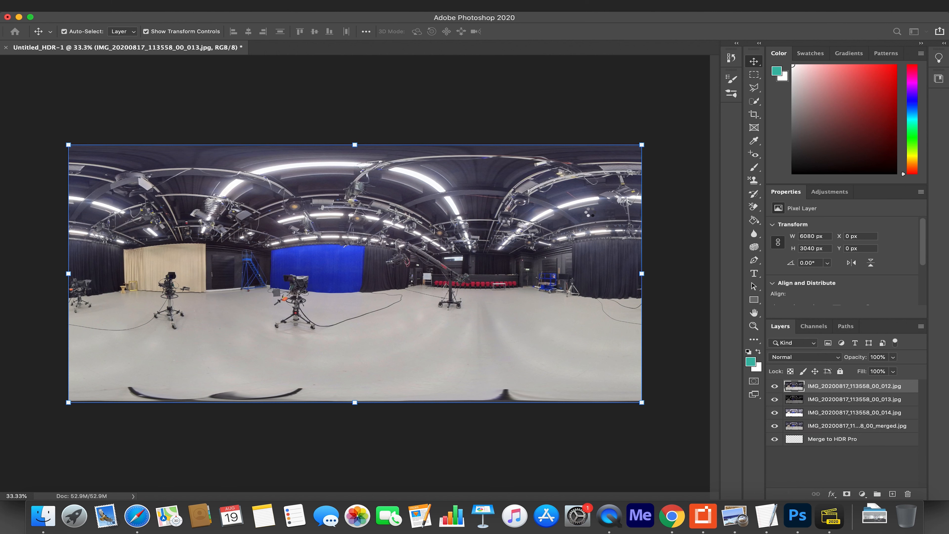
{"action": "left_click", "coordinate": [832, 439]}
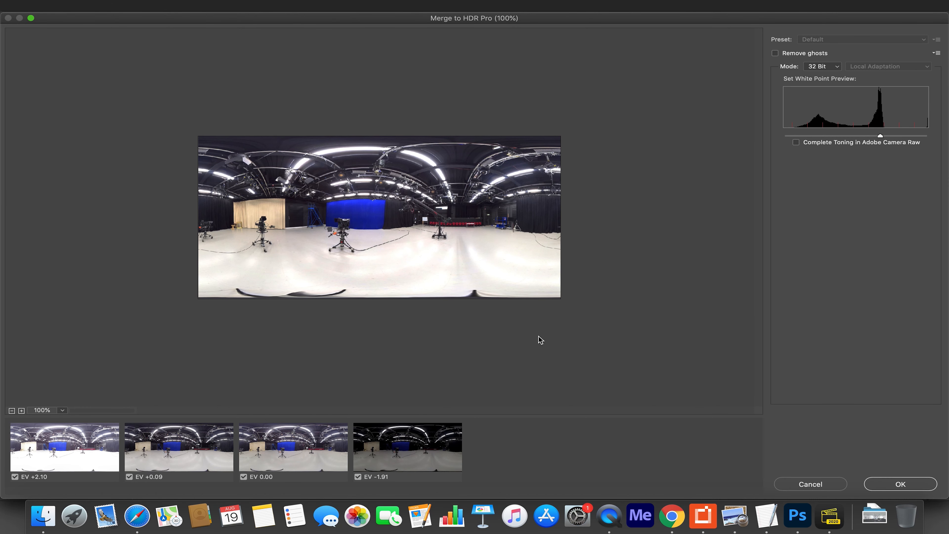
{"action": "mouse_move", "coordinate": [59, 478]}
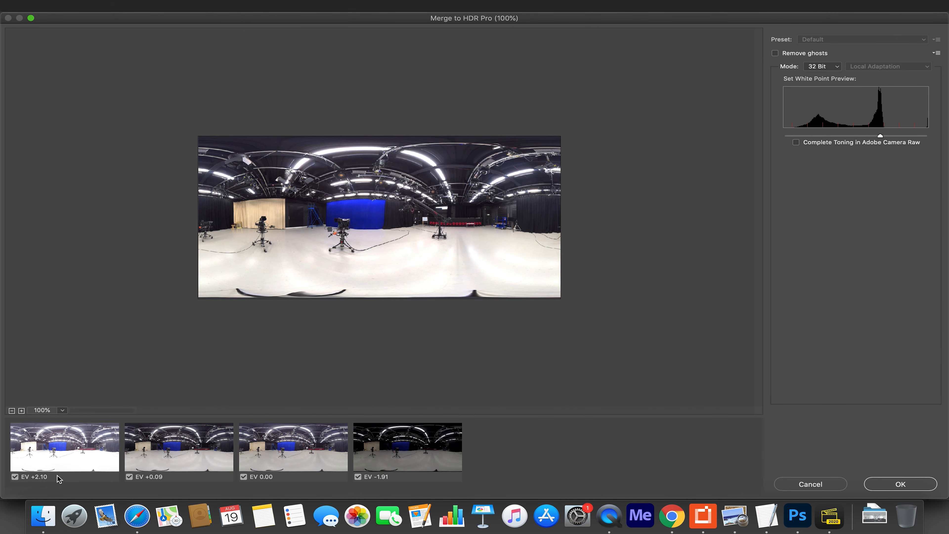
{"action": "mouse_move", "coordinate": [375, 444]}
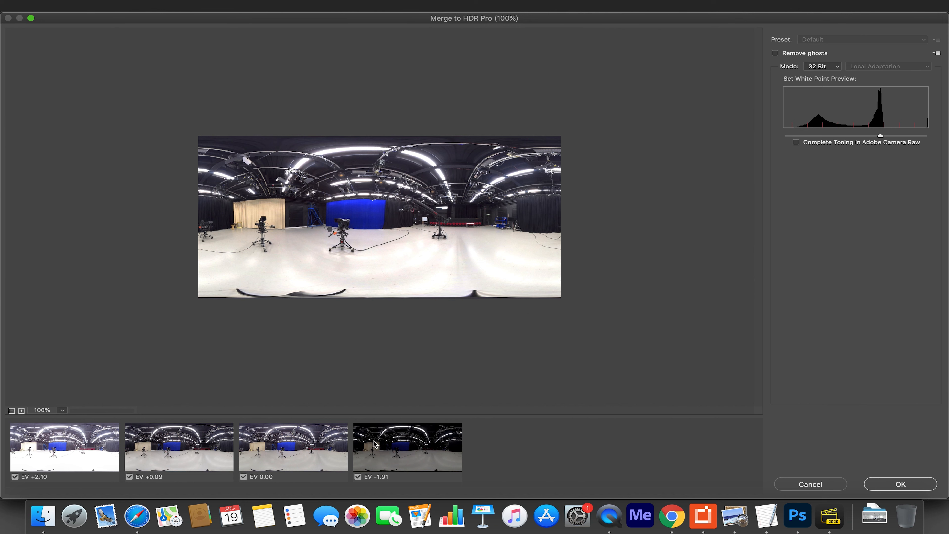
{"action": "mouse_move", "coordinate": [374, 446]}
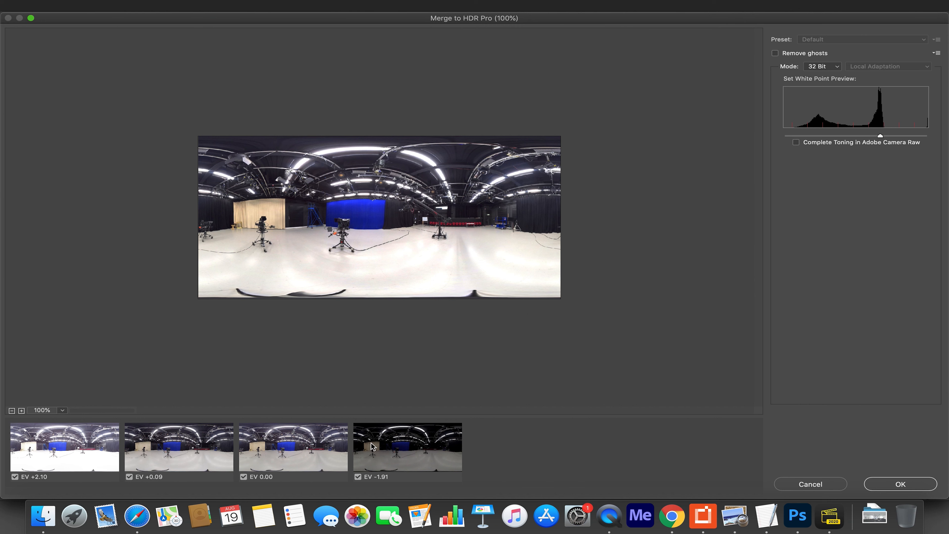
{"action": "mouse_move", "coordinate": [289, 454]}
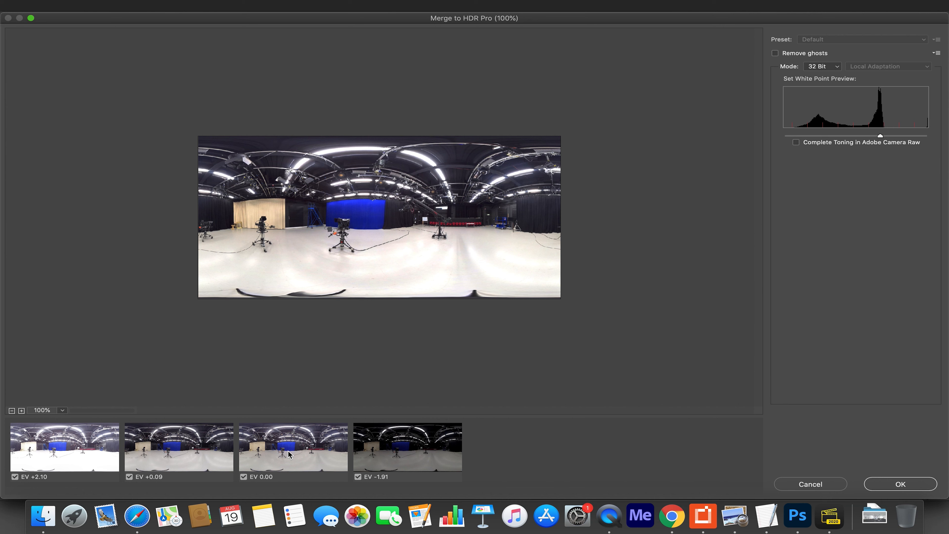
{"action": "mouse_move", "coordinate": [839, 95]}
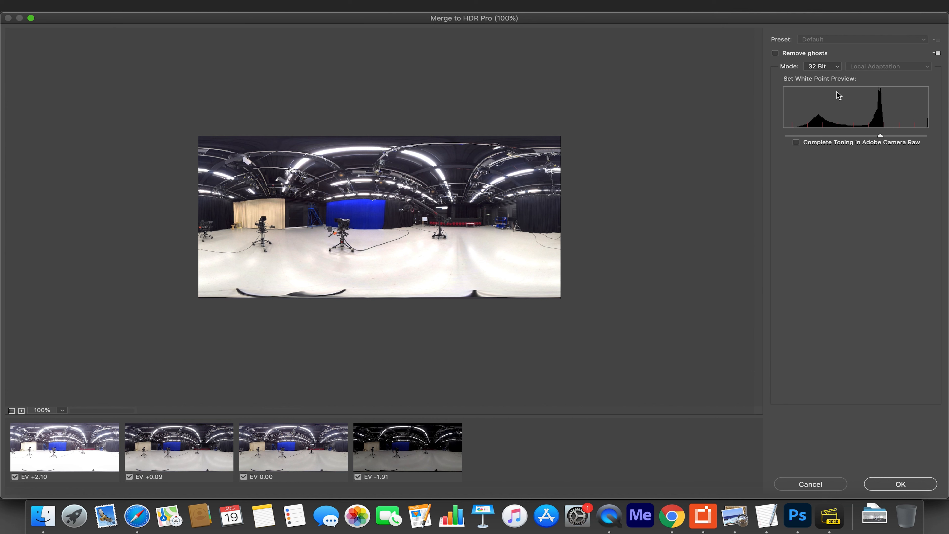
{"action": "left_click", "coordinate": [822, 66]}
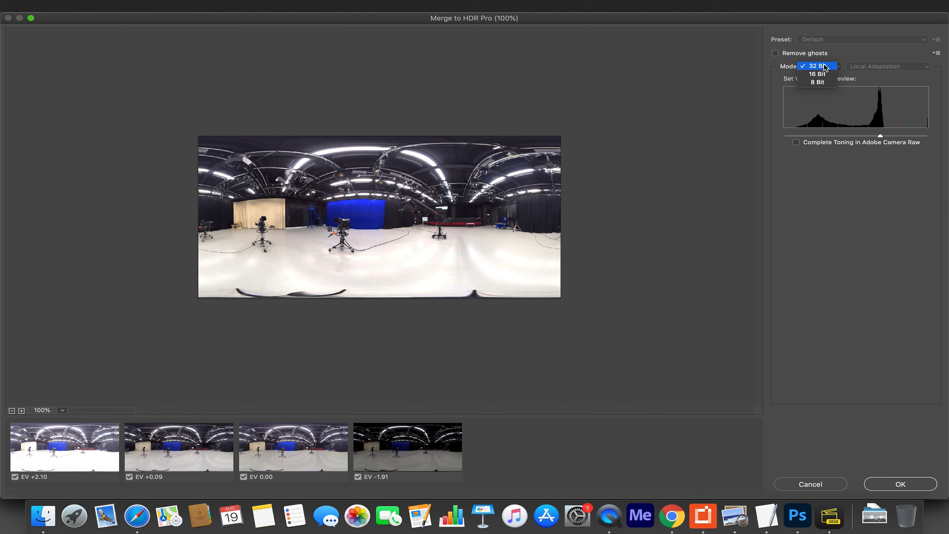
{"action": "left_click", "coordinate": [822, 66]}
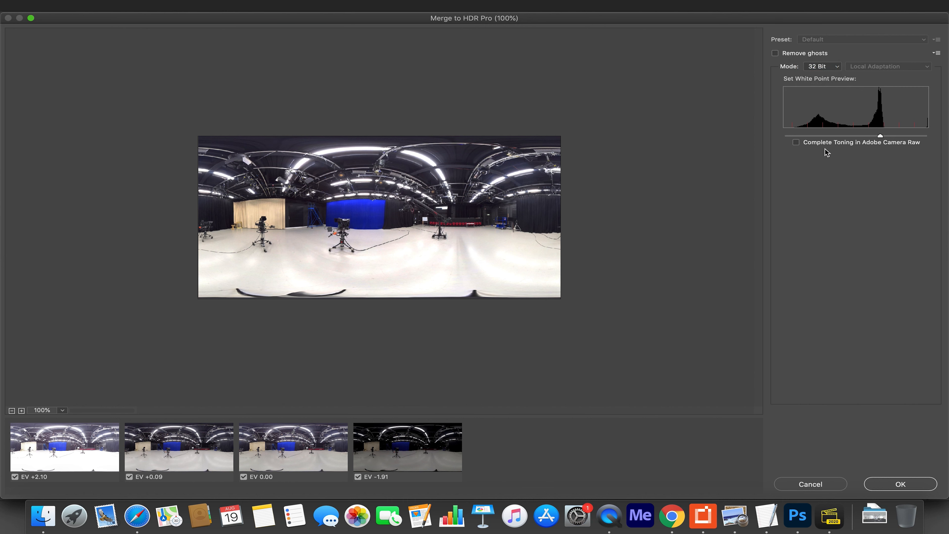
{"action": "mouse_move", "coordinate": [816, 158]}
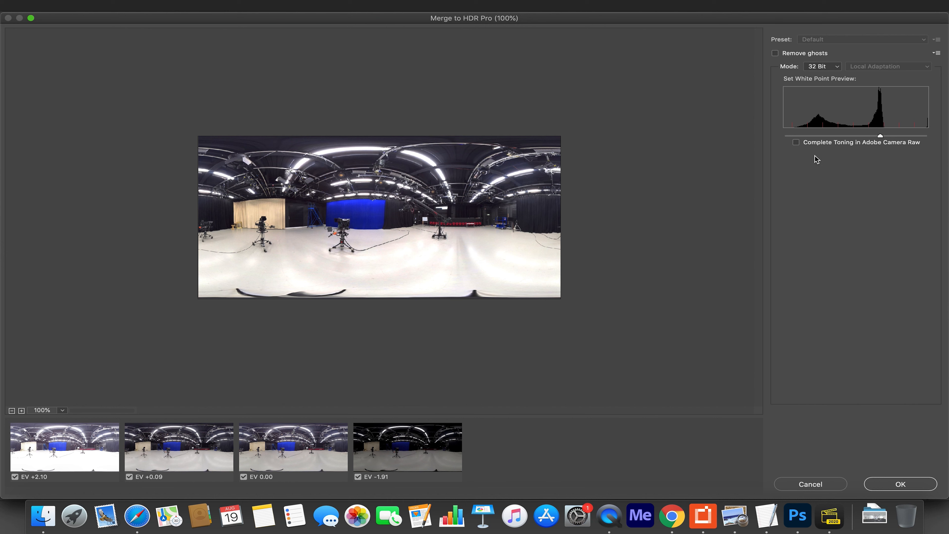
{"action": "mouse_move", "coordinate": [837, 308]}
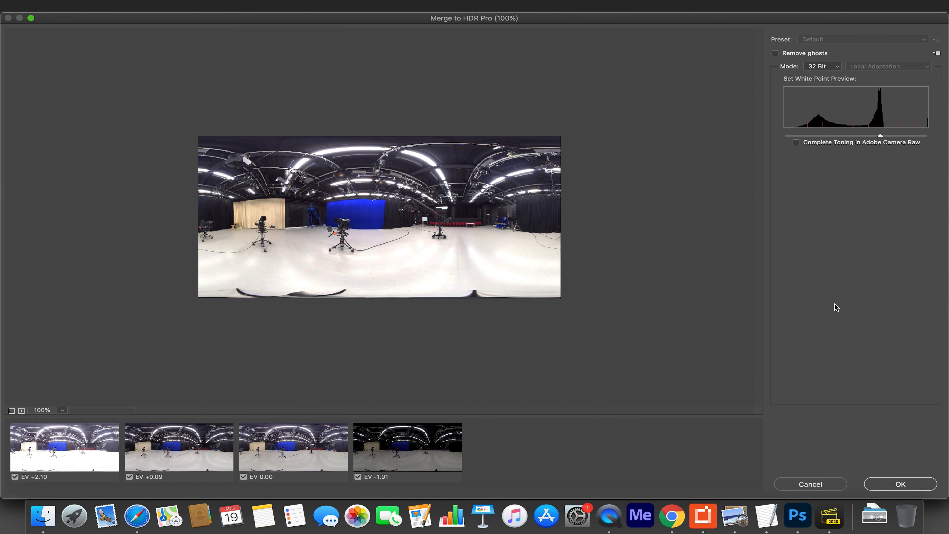
{"action": "mouse_move", "coordinate": [884, 485]}
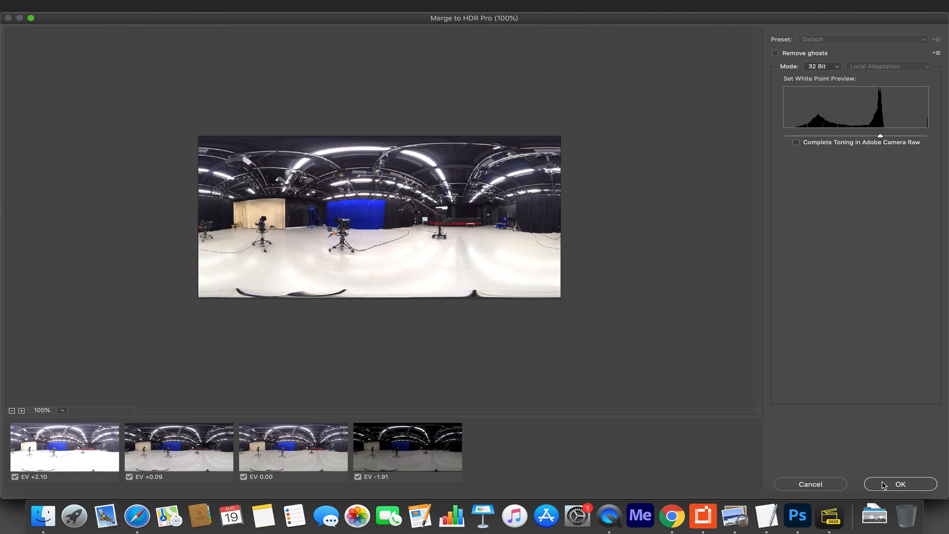
{"action": "mouse_move", "coordinate": [620, 327]}
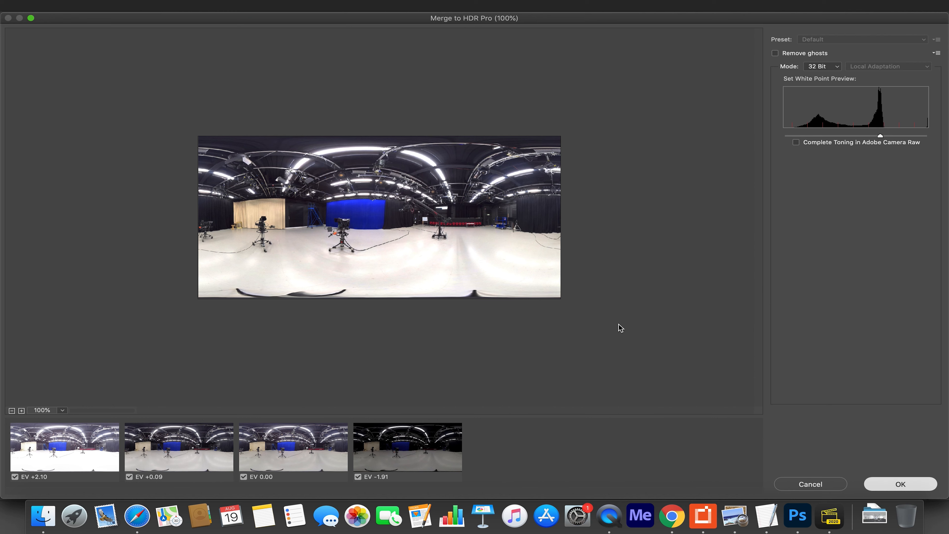
{"action": "left_click", "coordinate": [900, 483]}
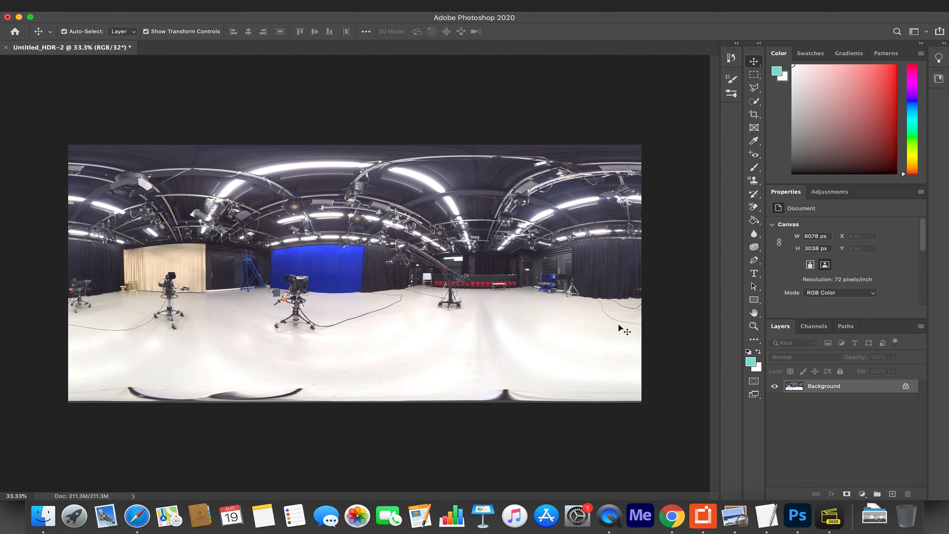
{"action": "mouse_move", "coordinate": [459, 332]}
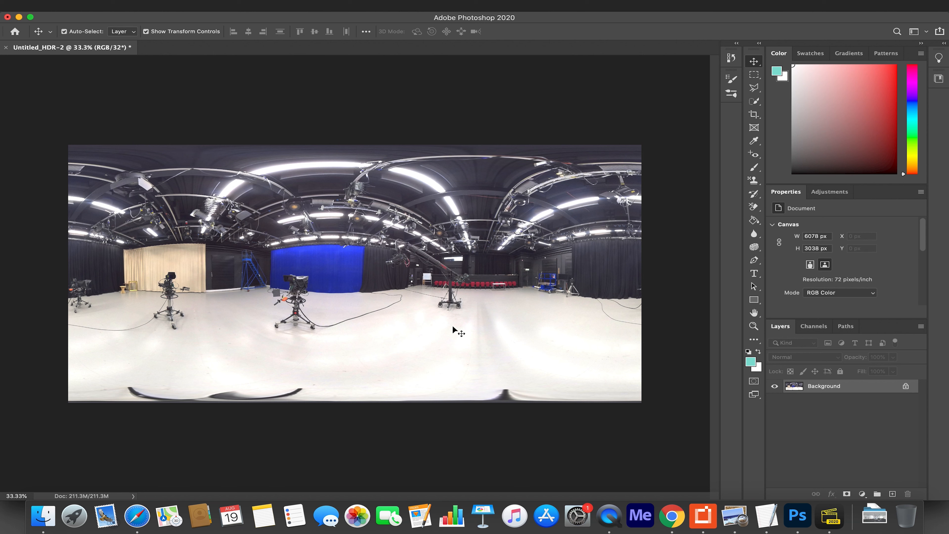
{"action": "mouse_move", "coordinate": [261, 134]}
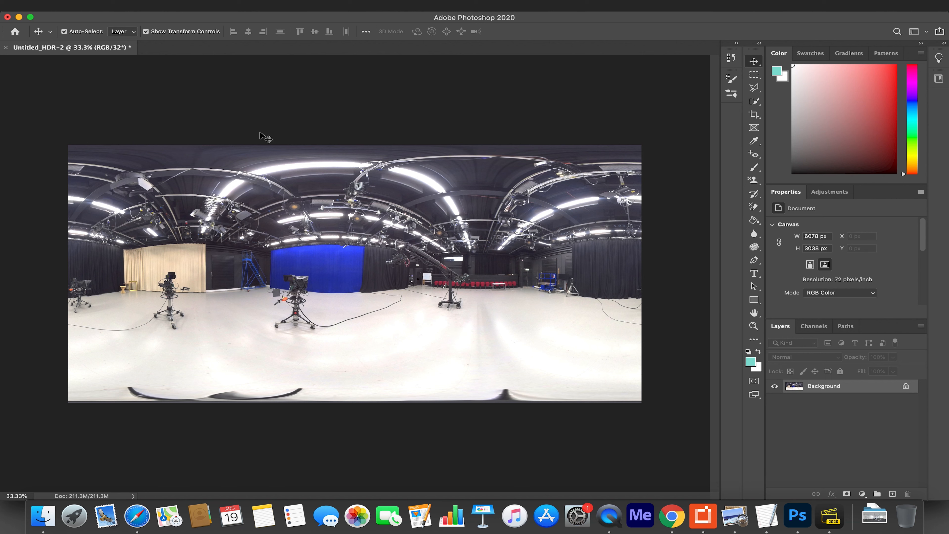
{"action": "mouse_move", "coordinate": [162, 80]}
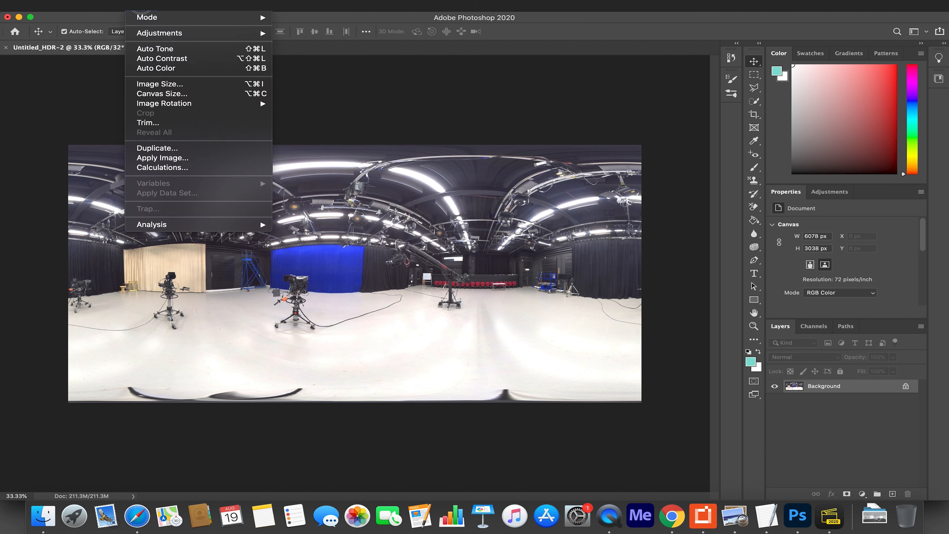
{"action": "mouse_move", "coordinate": [146, 122]}
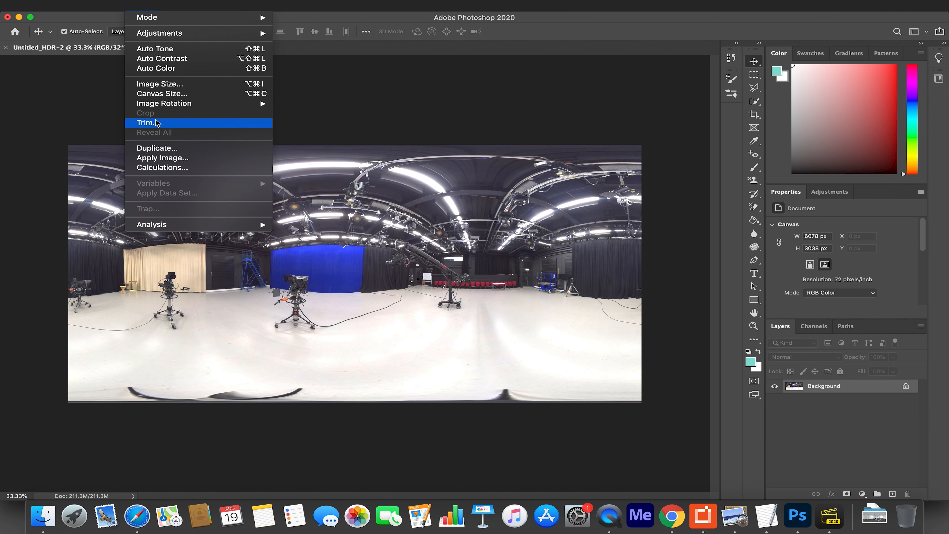
Set the image size to 4096 by 2048 pixels via Image Size
{"action": "left_click", "coordinate": [159, 84]}
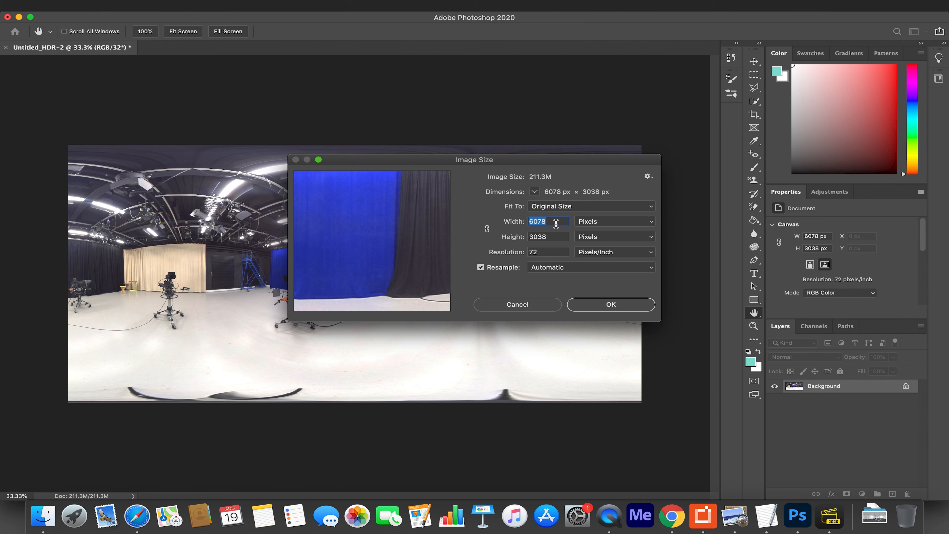
{"action": "mouse_move", "coordinate": [548, 221]}
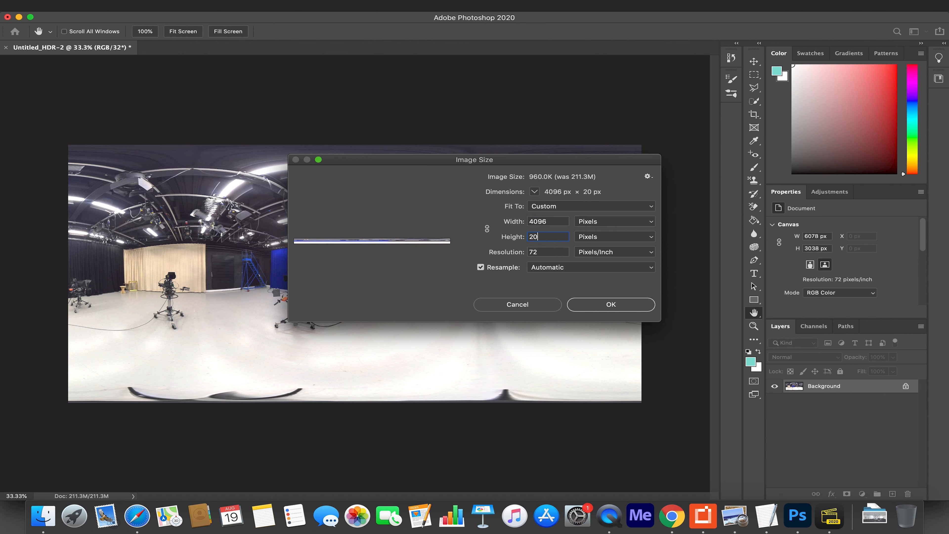
{"action": "type", "text": "2048"}
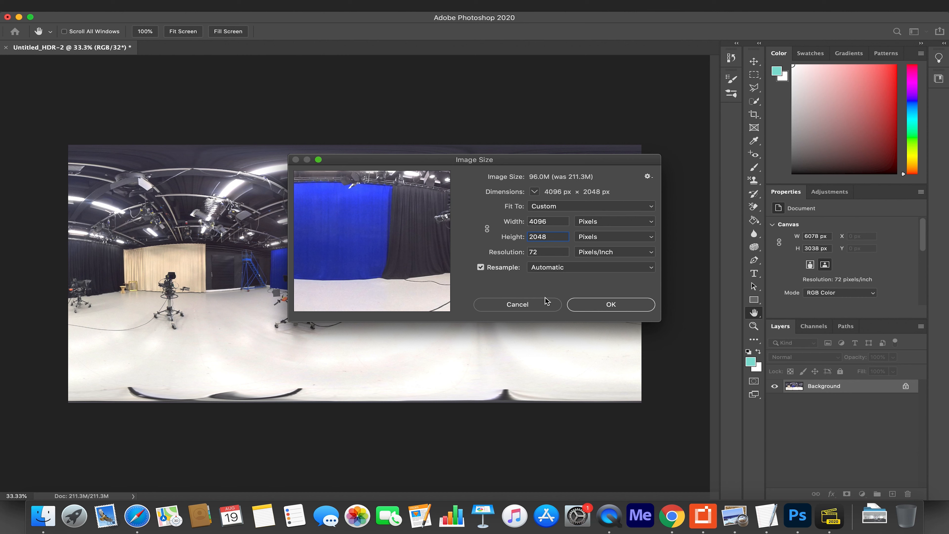
{"action": "mouse_move", "coordinate": [606, 305]}
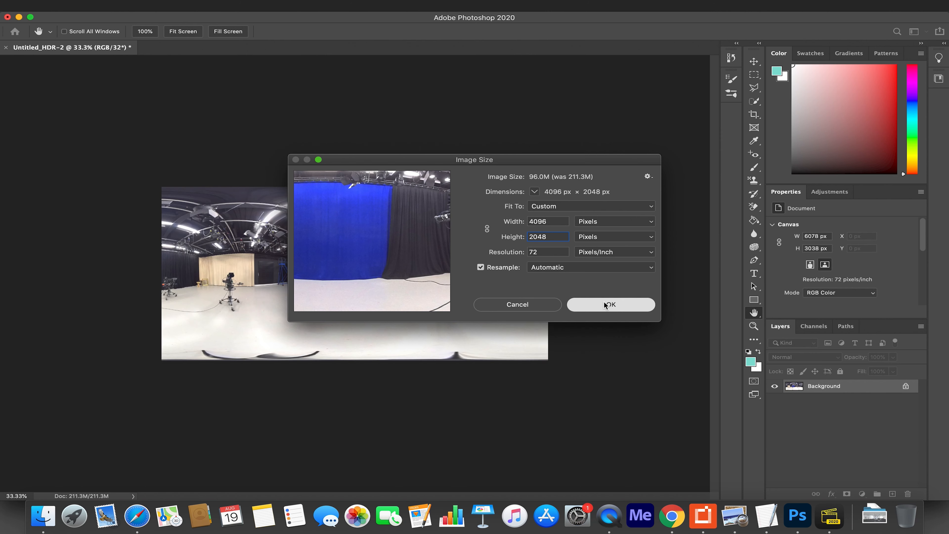
{"action": "left_click", "coordinate": [610, 304]}
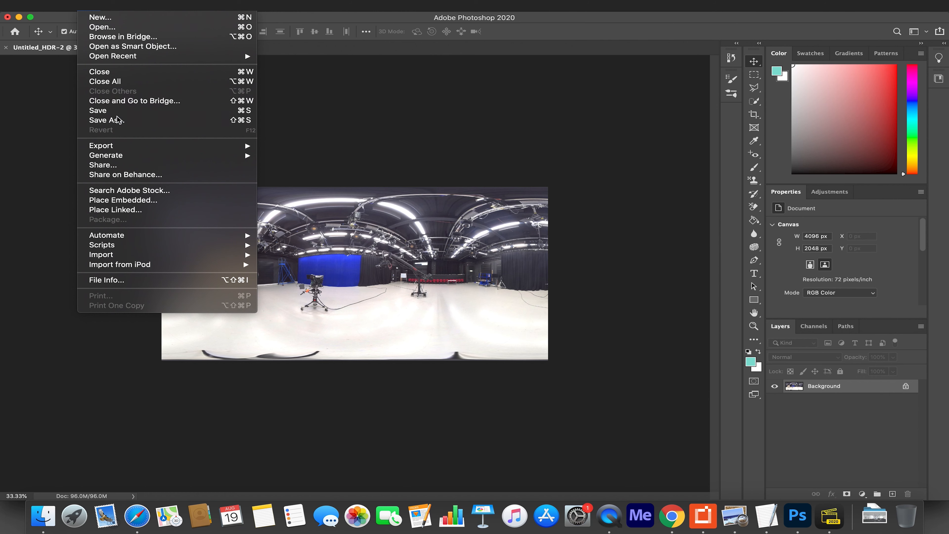
Save as Radiance 'TV Studio A.hdr' on the Desktop and show it in Finder
{"action": "left_click", "coordinate": [107, 119]}
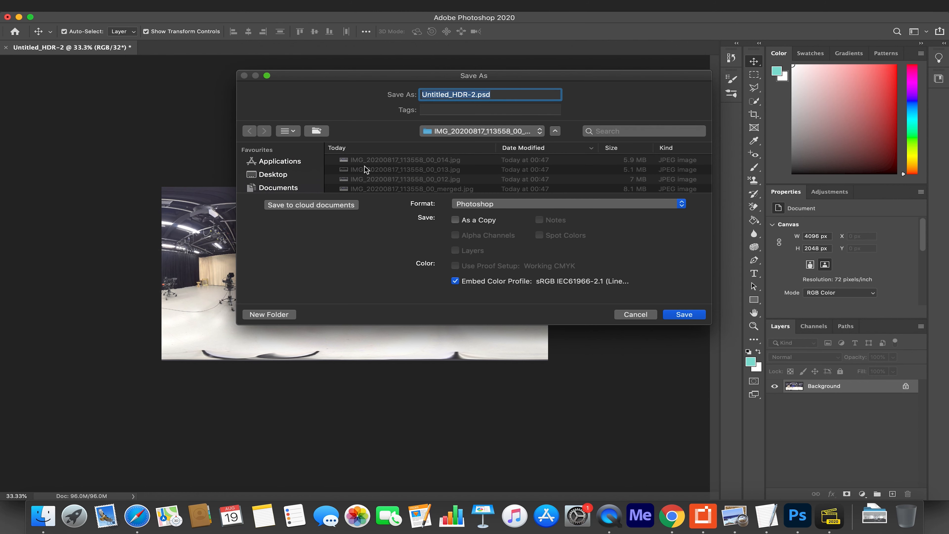
{"action": "mouse_move", "coordinate": [488, 204]}
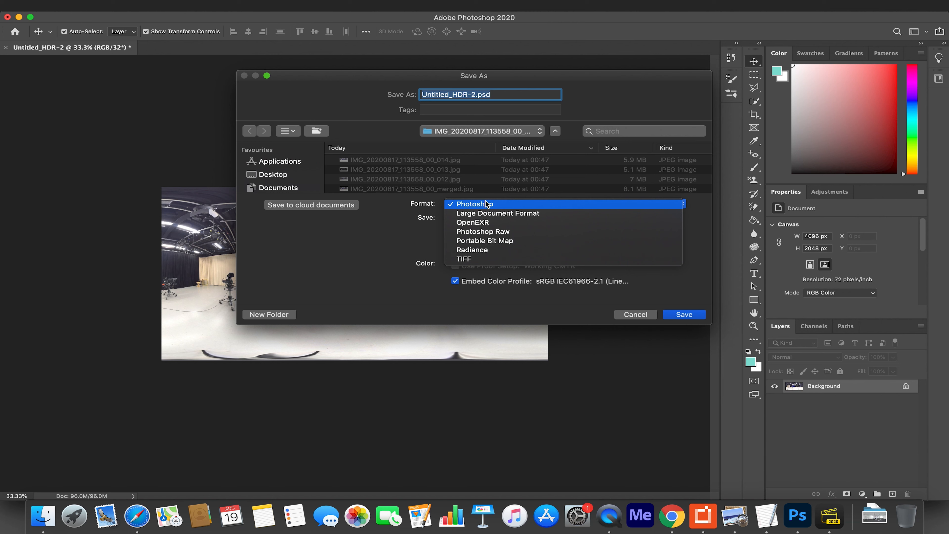
{"action": "mouse_move", "coordinate": [472, 222]}
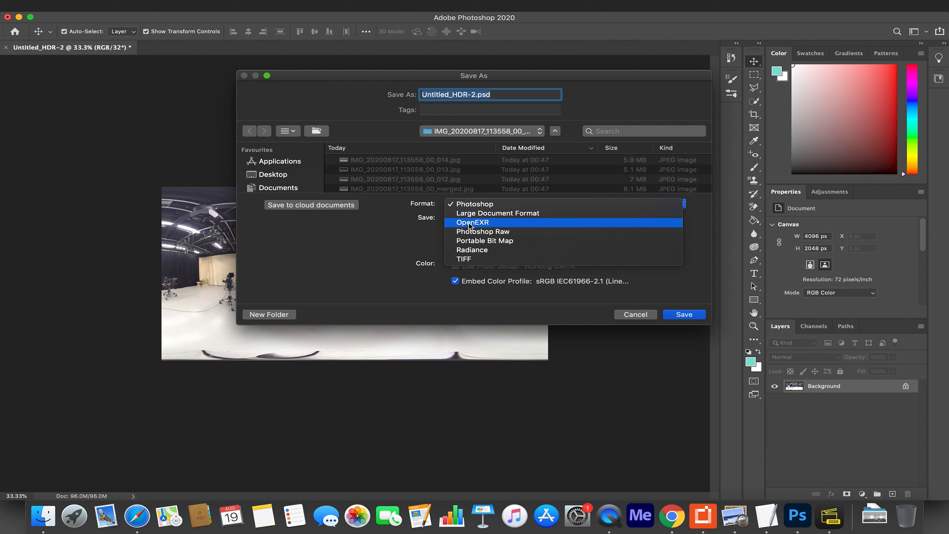
{"action": "mouse_move", "coordinate": [472, 232]}
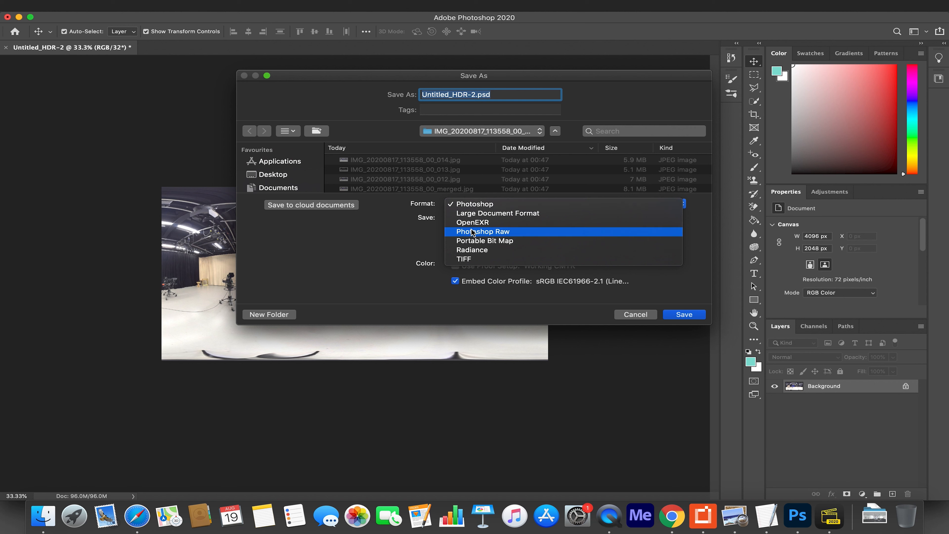
{"action": "mouse_move", "coordinate": [472, 249]}
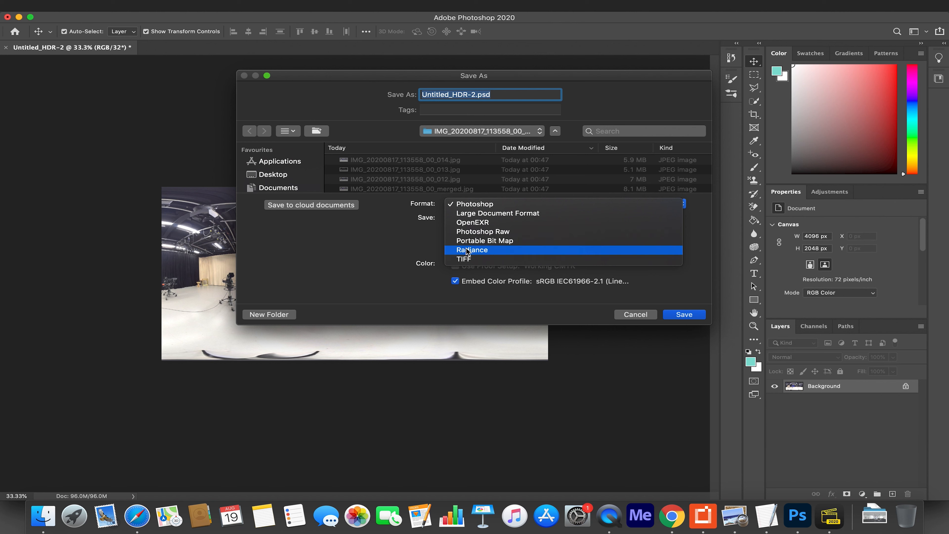
{"action": "mouse_move", "coordinate": [479, 254]}
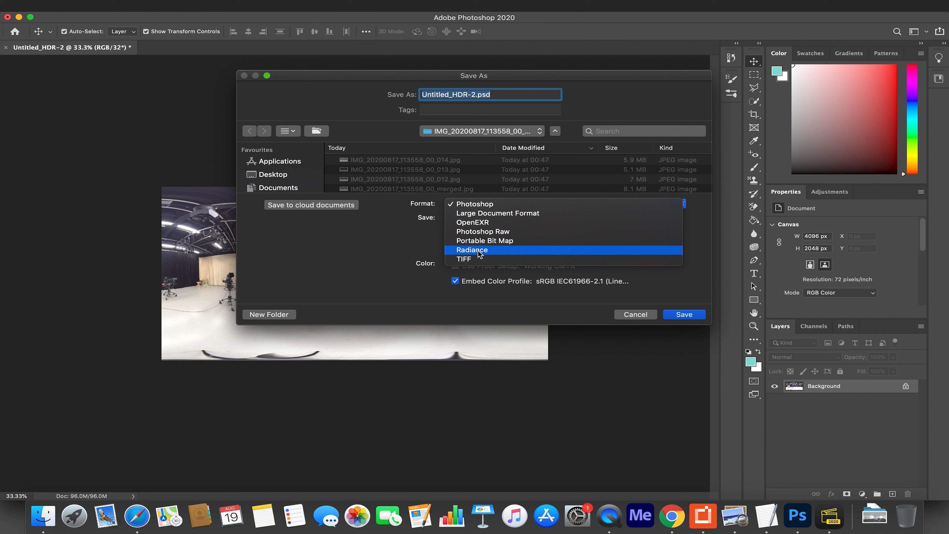
{"action": "left_click", "coordinate": [471, 250]}
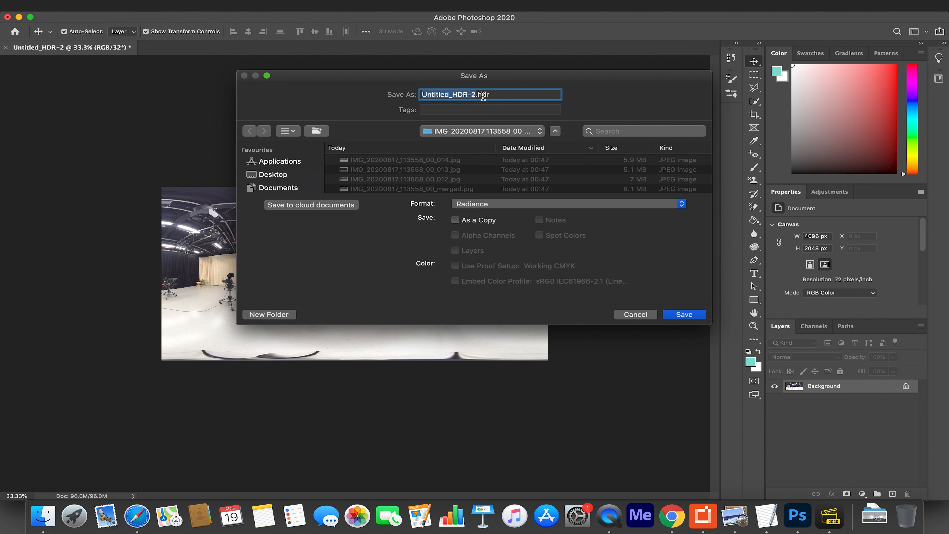
{"action": "mouse_move", "coordinate": [463, 108]}
{"action": "type", "text": "TV Studio A"}
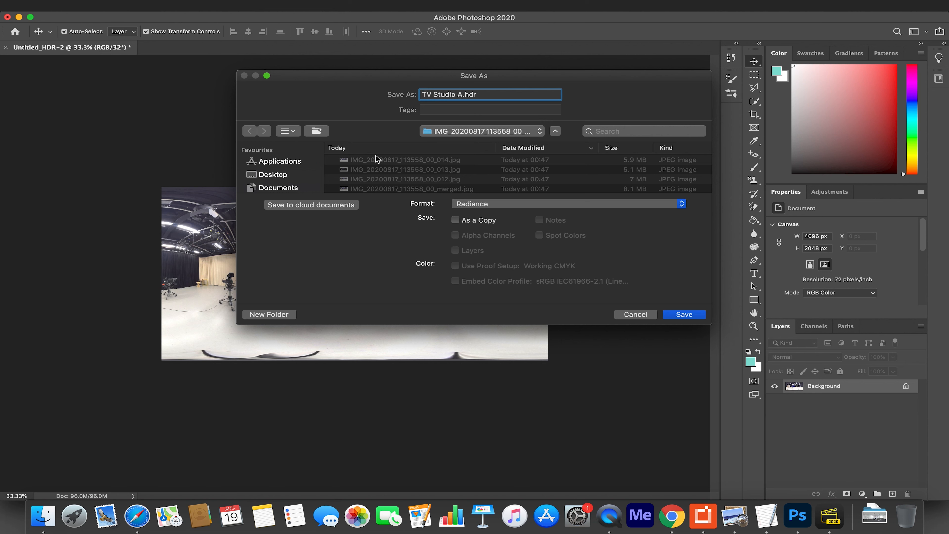
{"action": "left_click", "coordinate": [272, 175]}
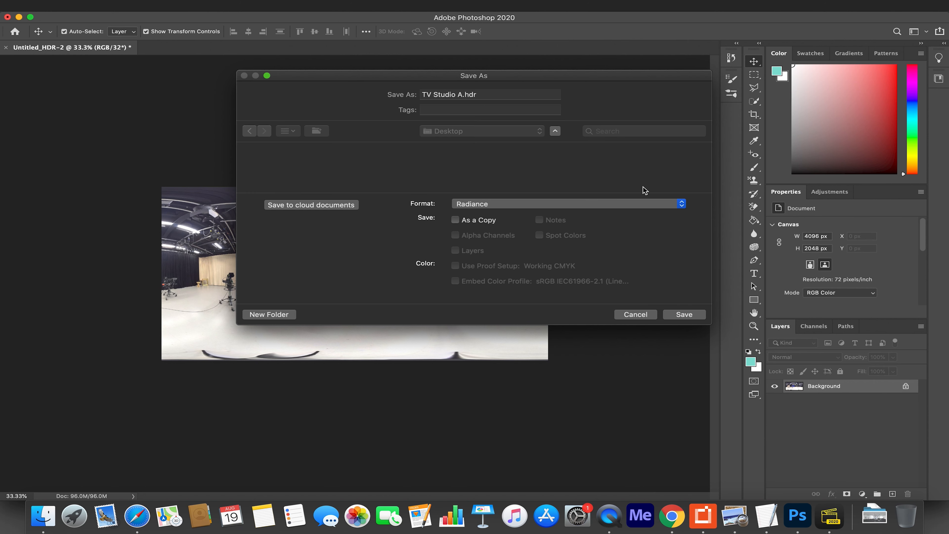
{"action": "left_click", "coordinate": [683, 314]}
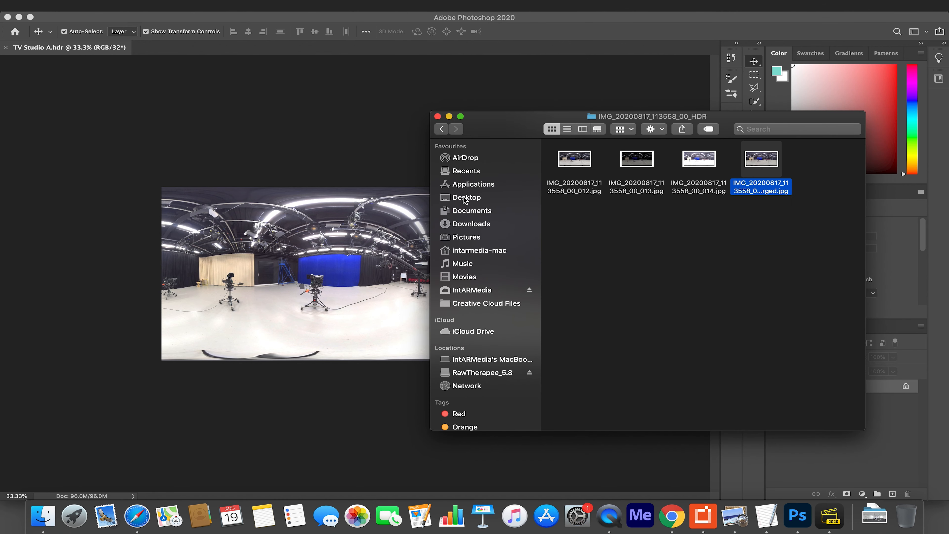
{"action": "left_click", "coordinate": [466, 197]}
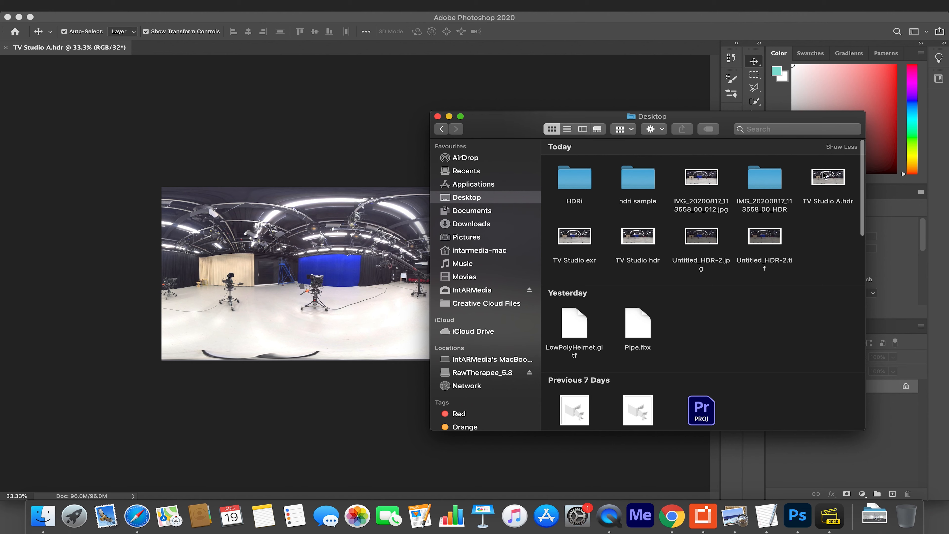
Open TV Studio A.hdr from the Desktop in Preview
{"action": "double_click", "coordinate": [827, 177]}
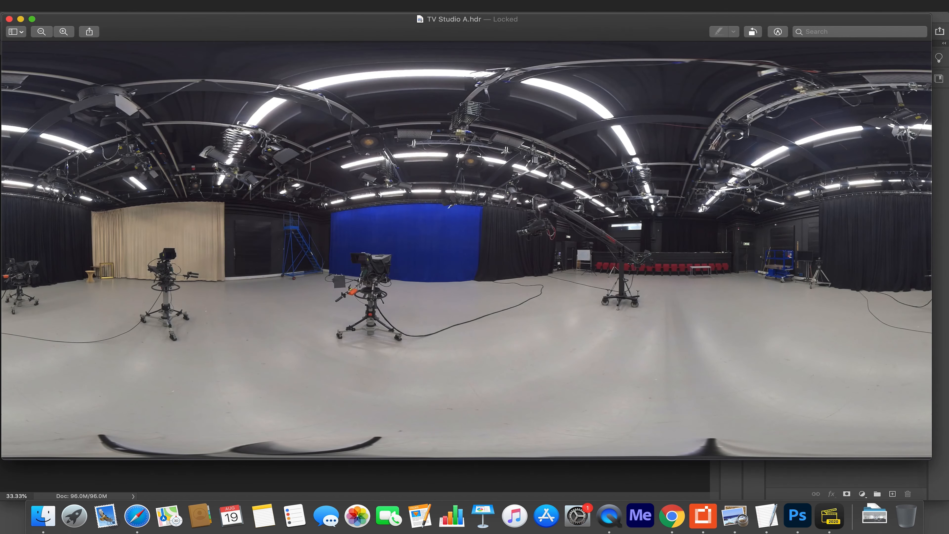
{"action": "mouse_move", "coordinate": [455, 285]}
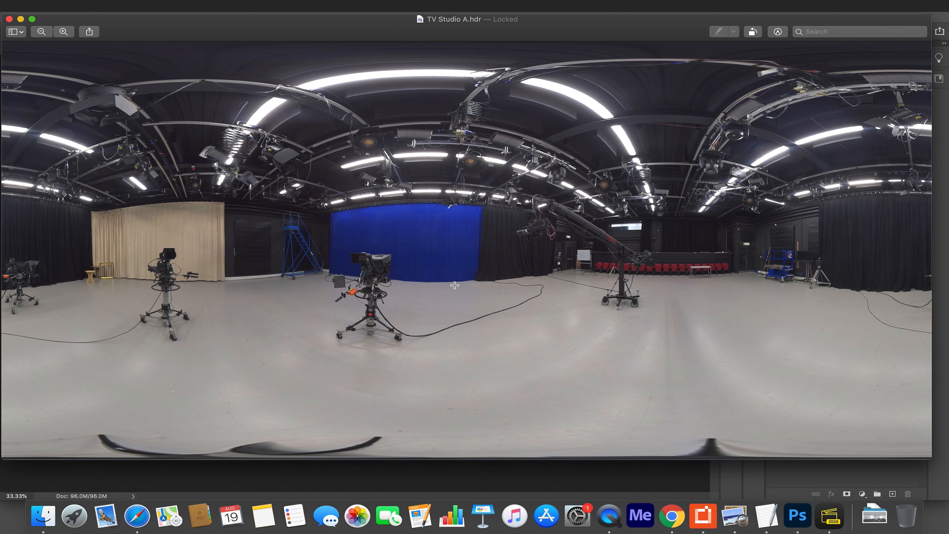
{"action": "mouse_move", "coordinate": [579, 242]}
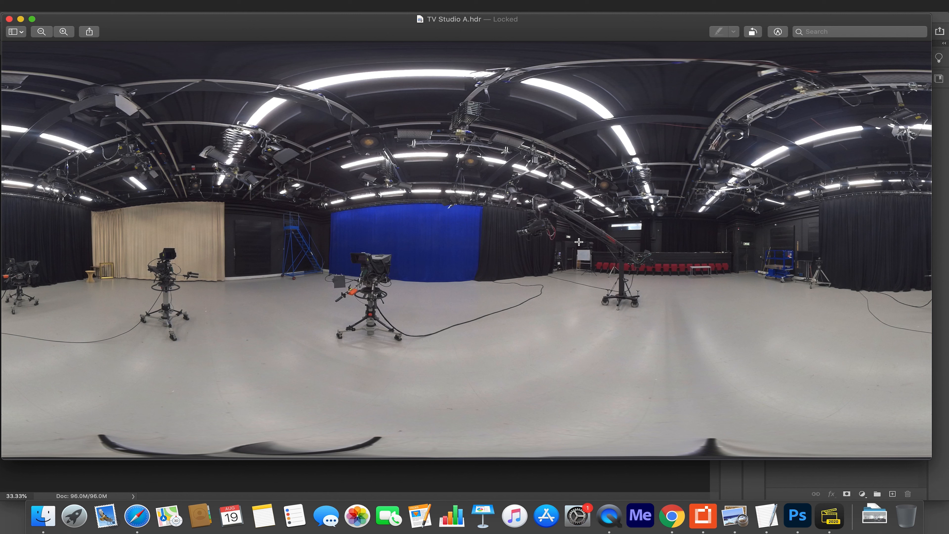